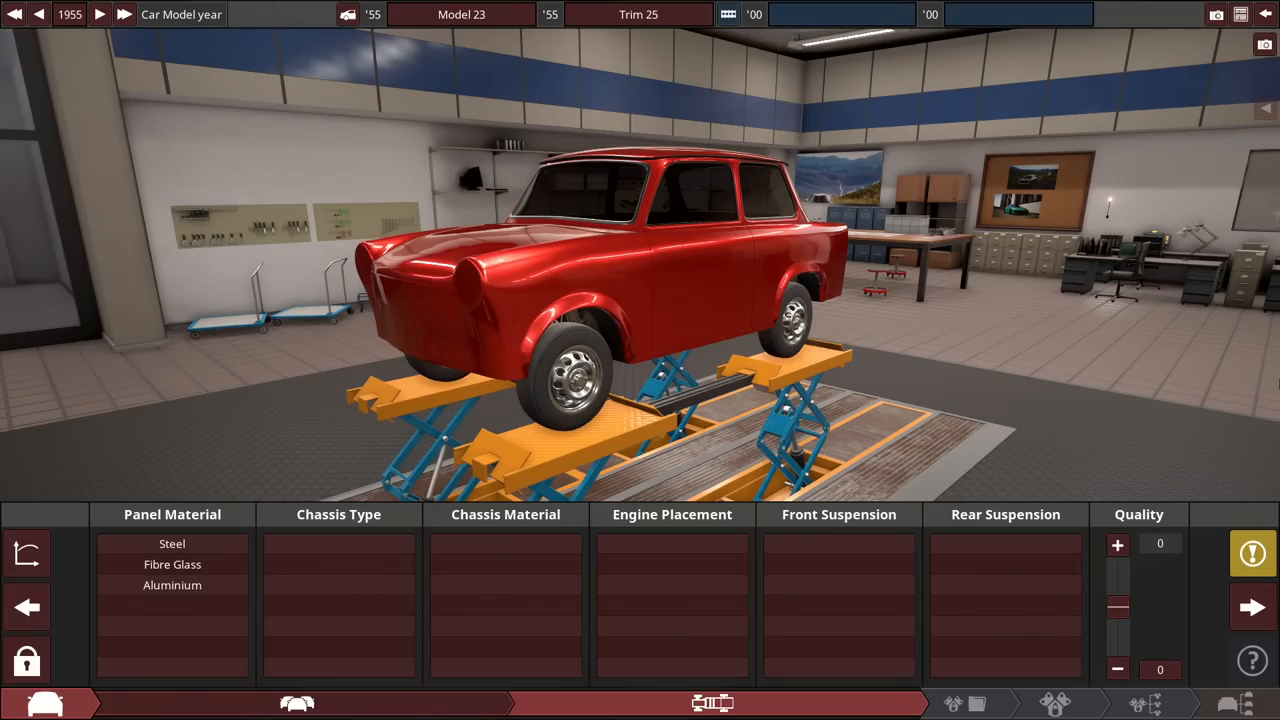
mouse_move(350, 284)
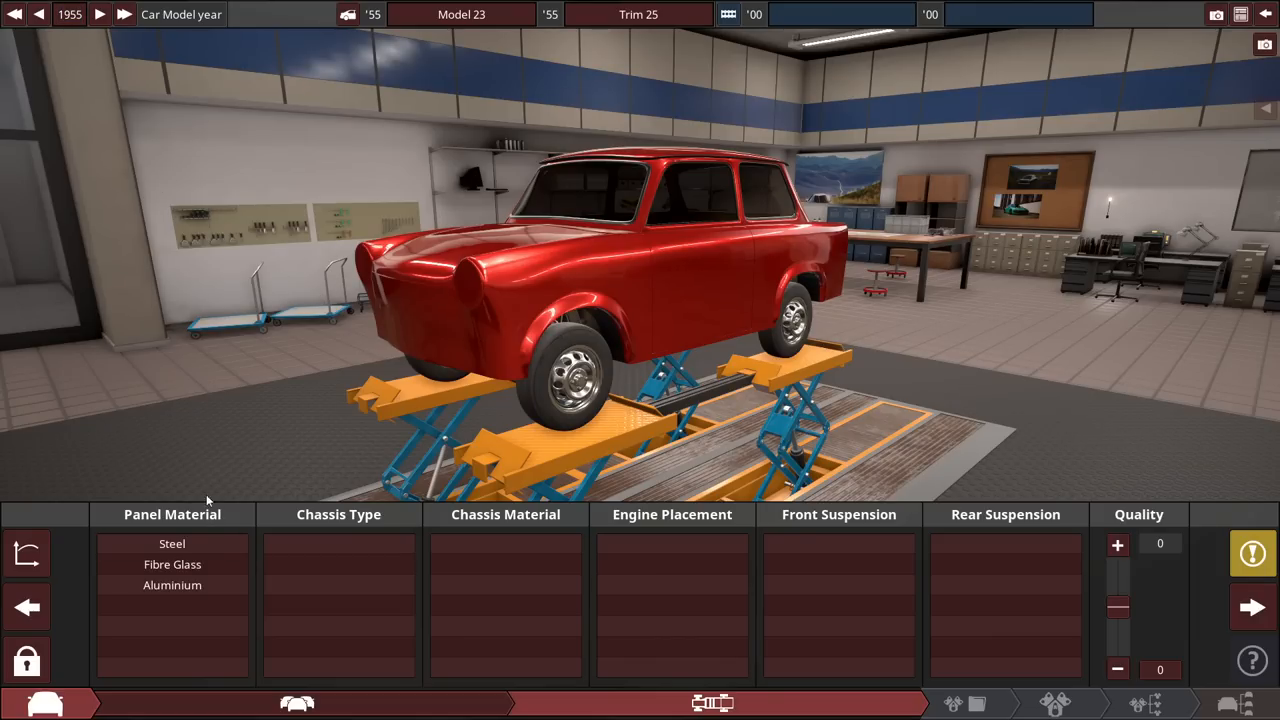
Choose steel body panels and a monocoque chassis for the 1955 model
left_click(172, 544)
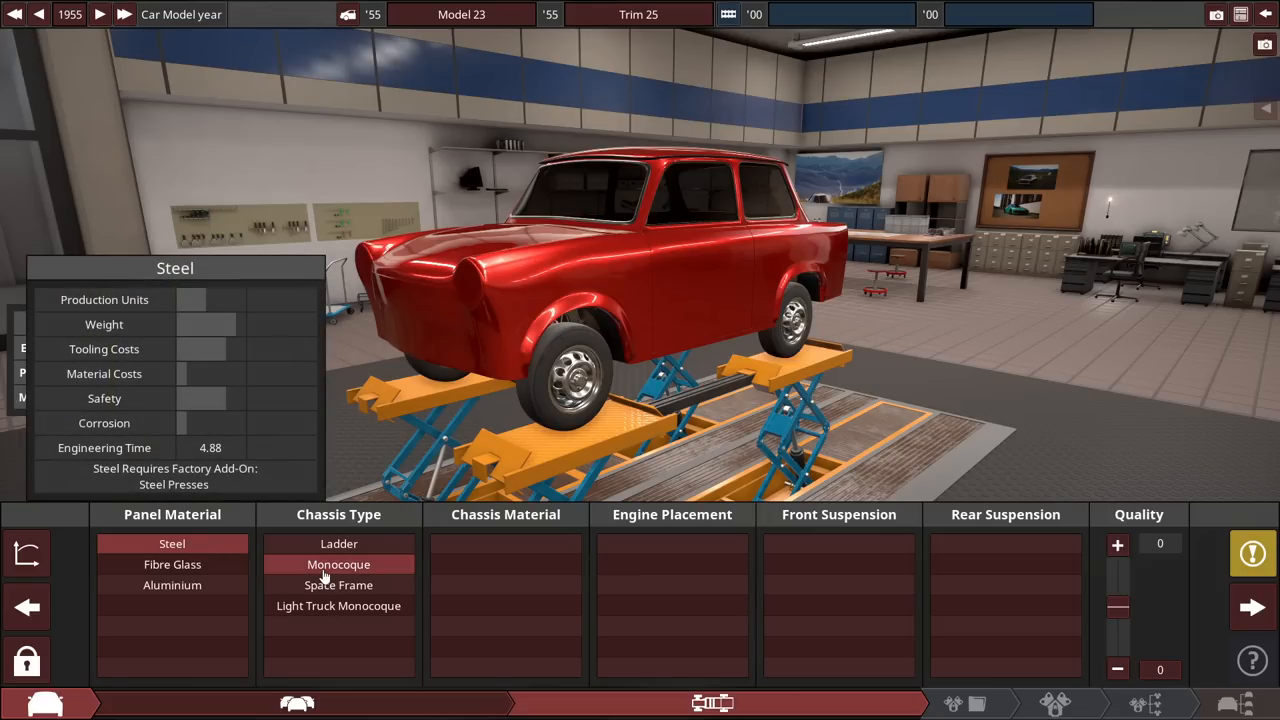
left_click(338, 564)
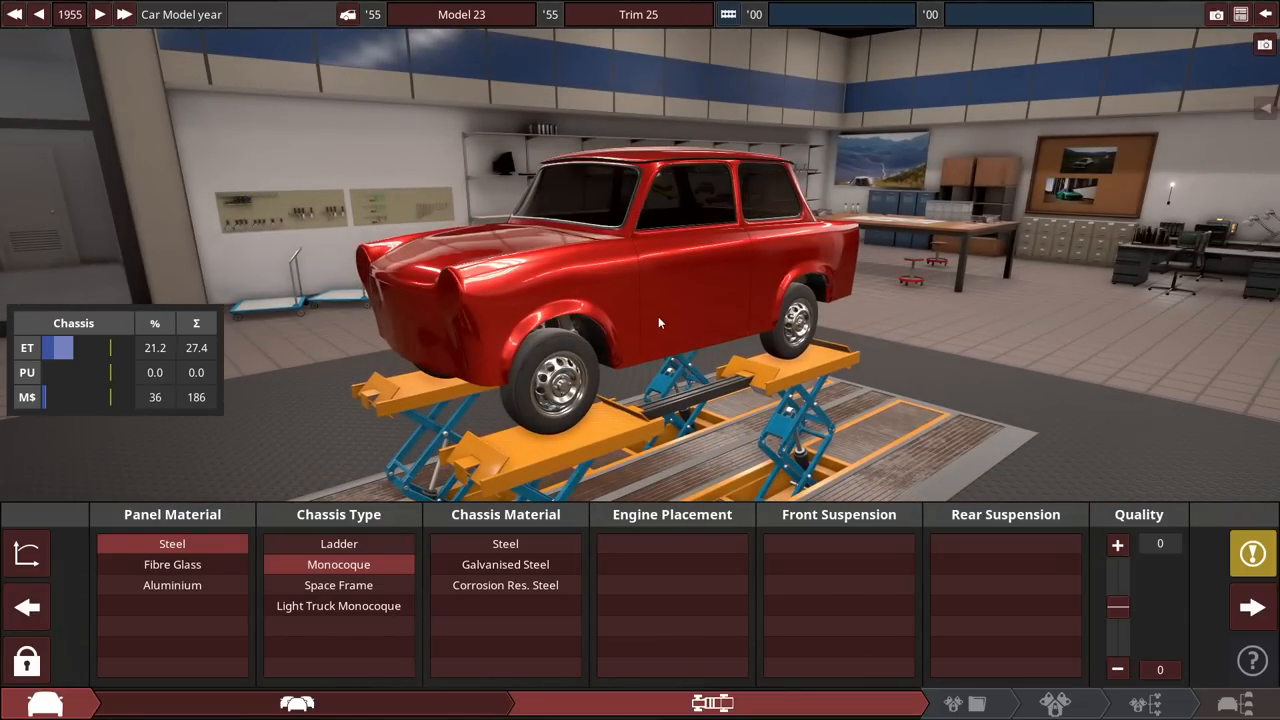
mouse_move(918, 348)
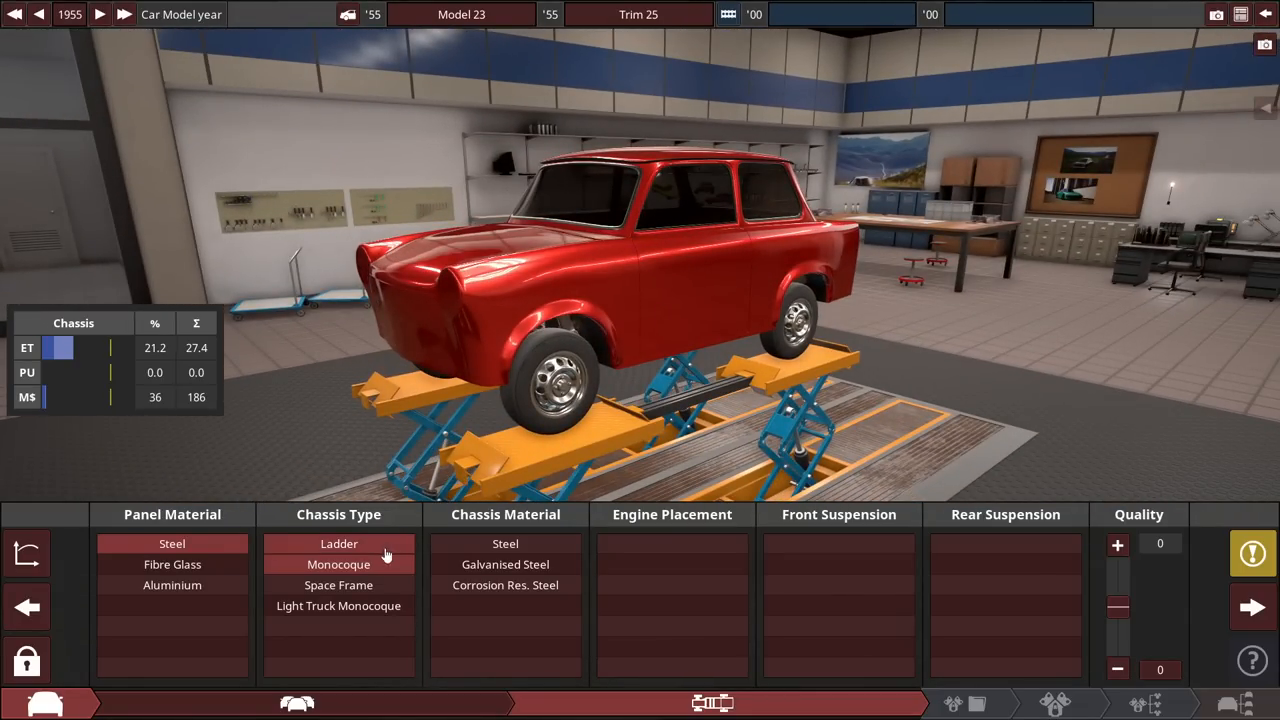
mouse_move(338, 564)
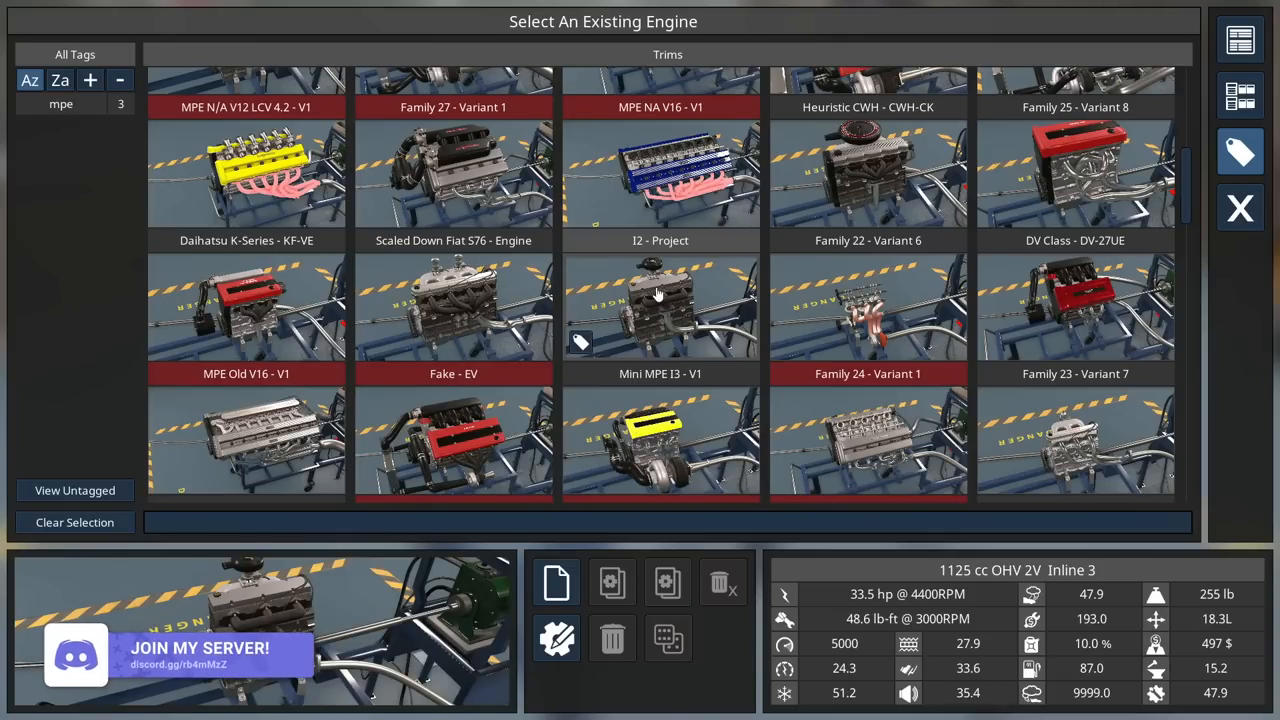
mouse_move(820, 408)
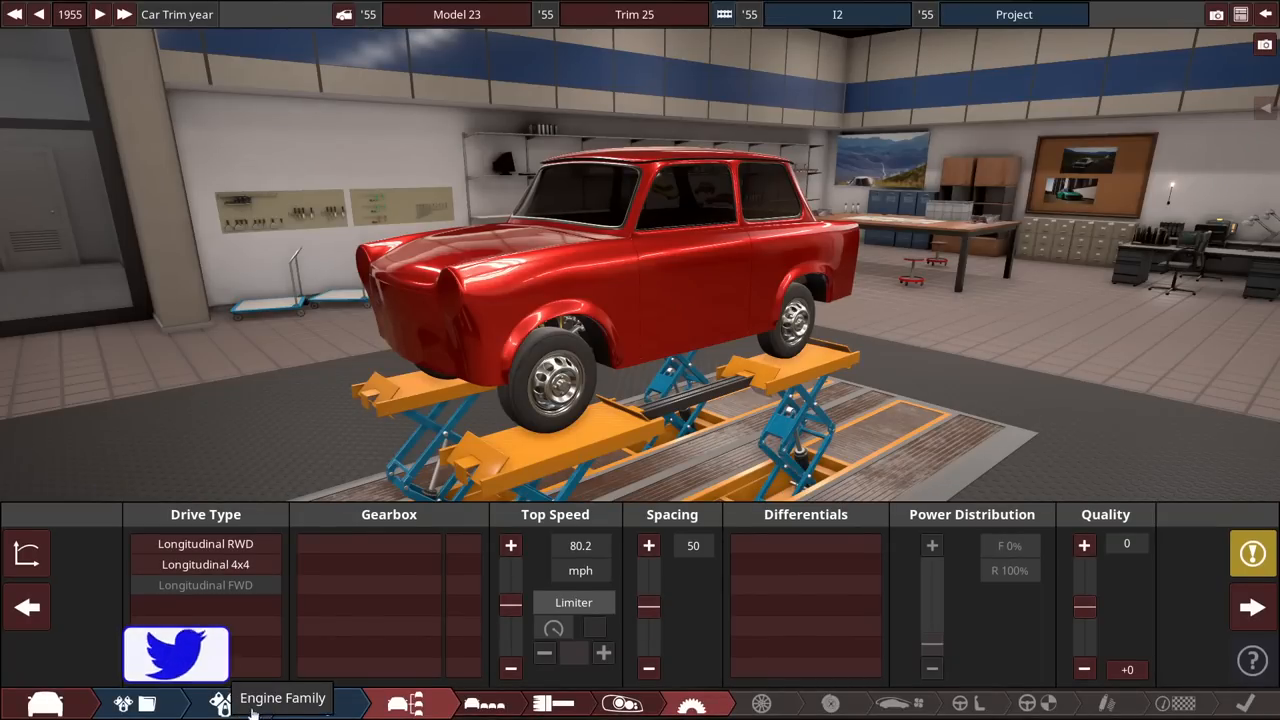
Bring up the I2 Project engine's family design with the power and torque graph hidden
left_click(224, 700)
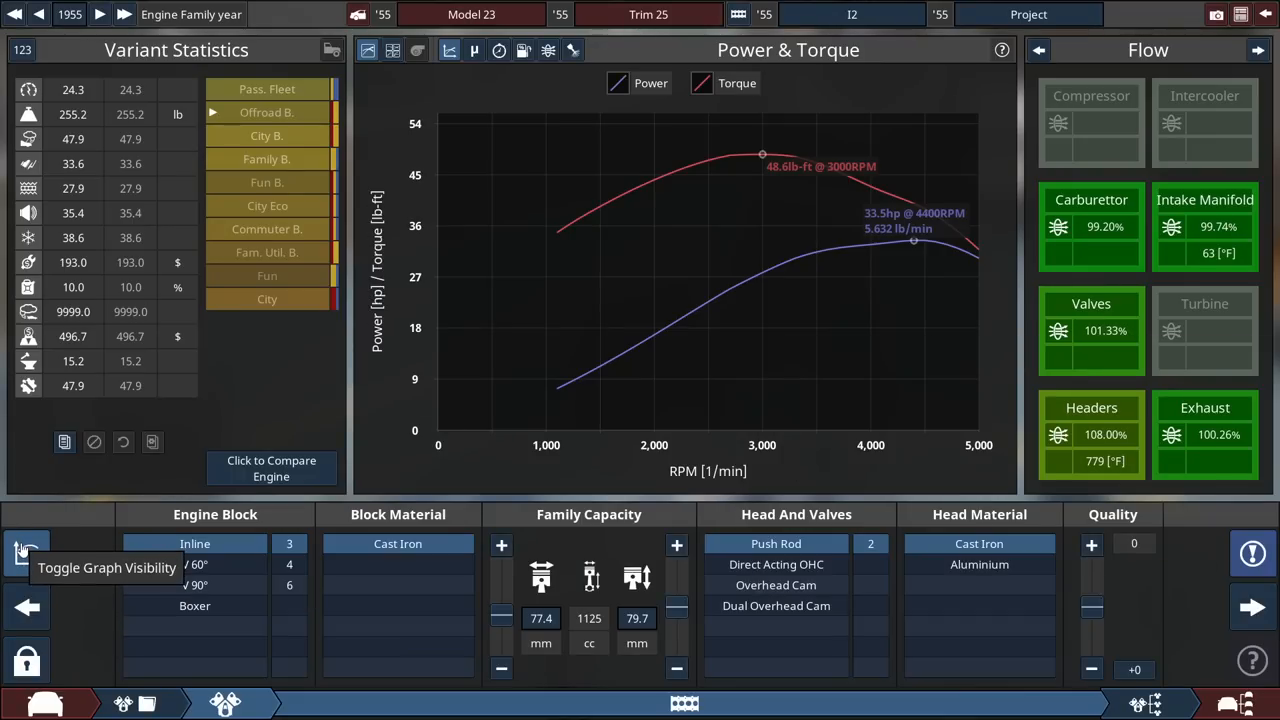
left_click(28, 552)
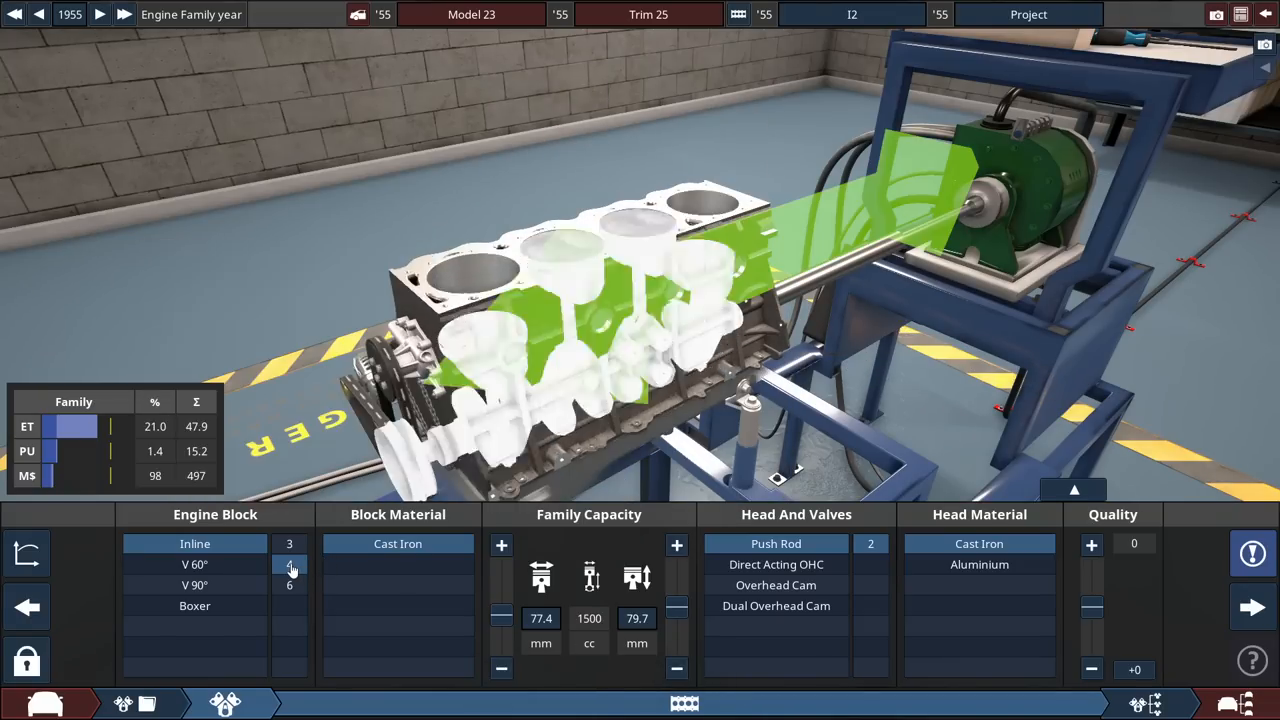
left_click(288, 564)
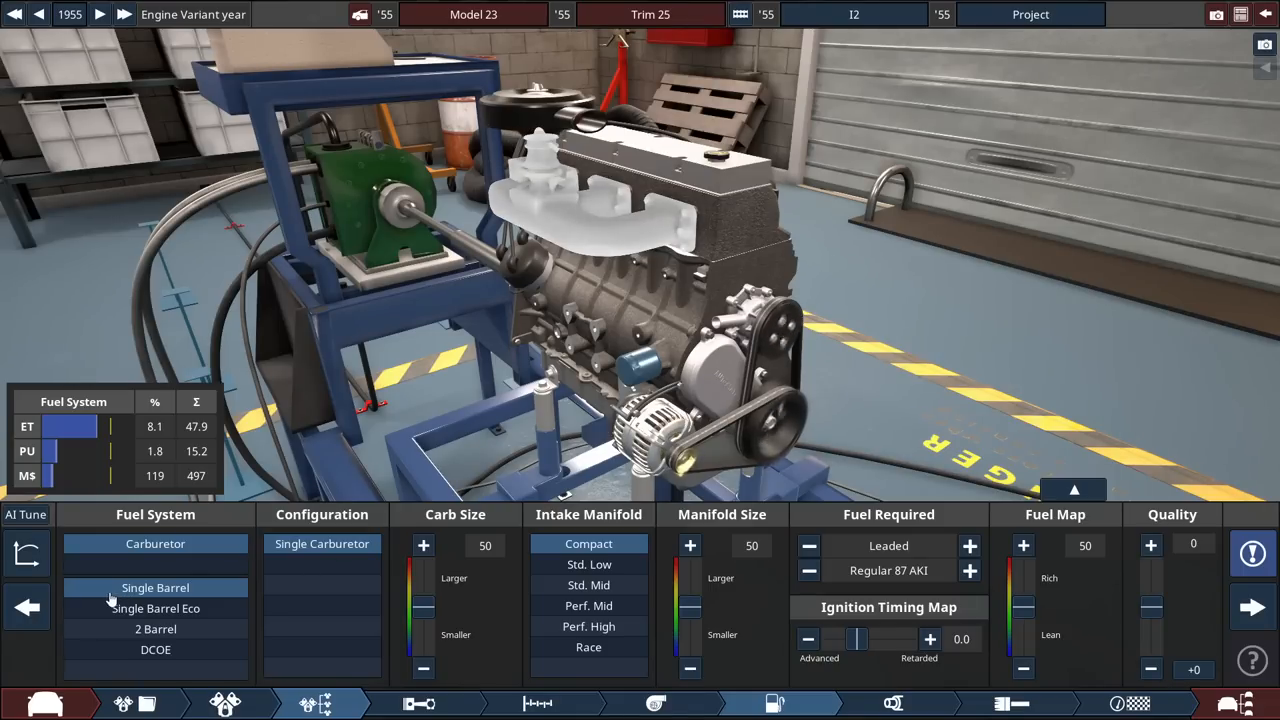
mouse_move(322, 544)
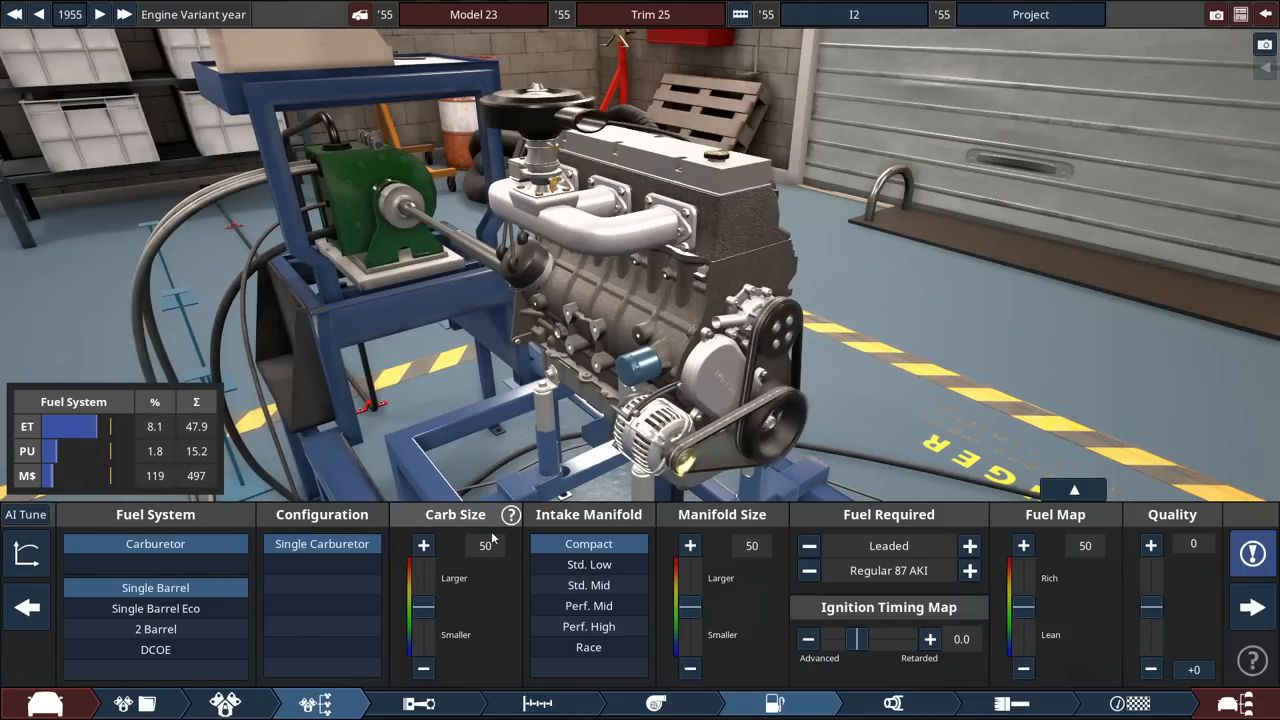
mouse_move(588, 544)
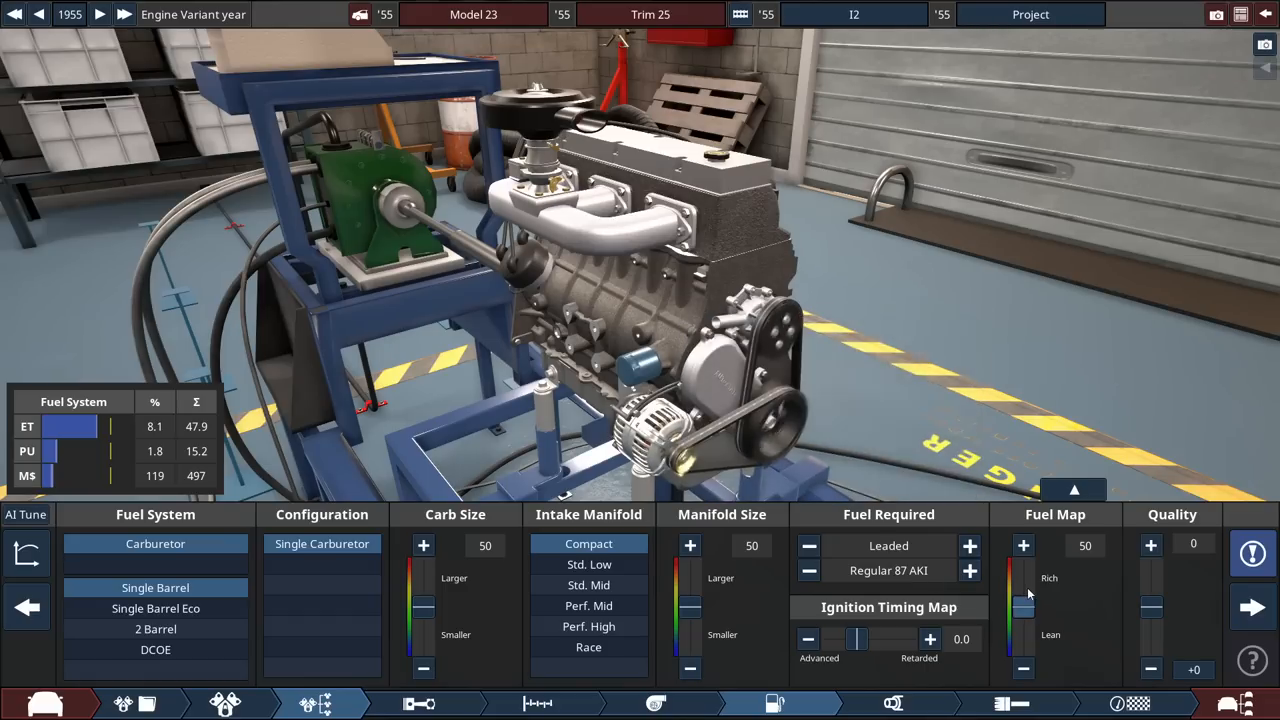
Choose the compact intake for the single-barrel carburettor fuel system
left_click(892, 704)
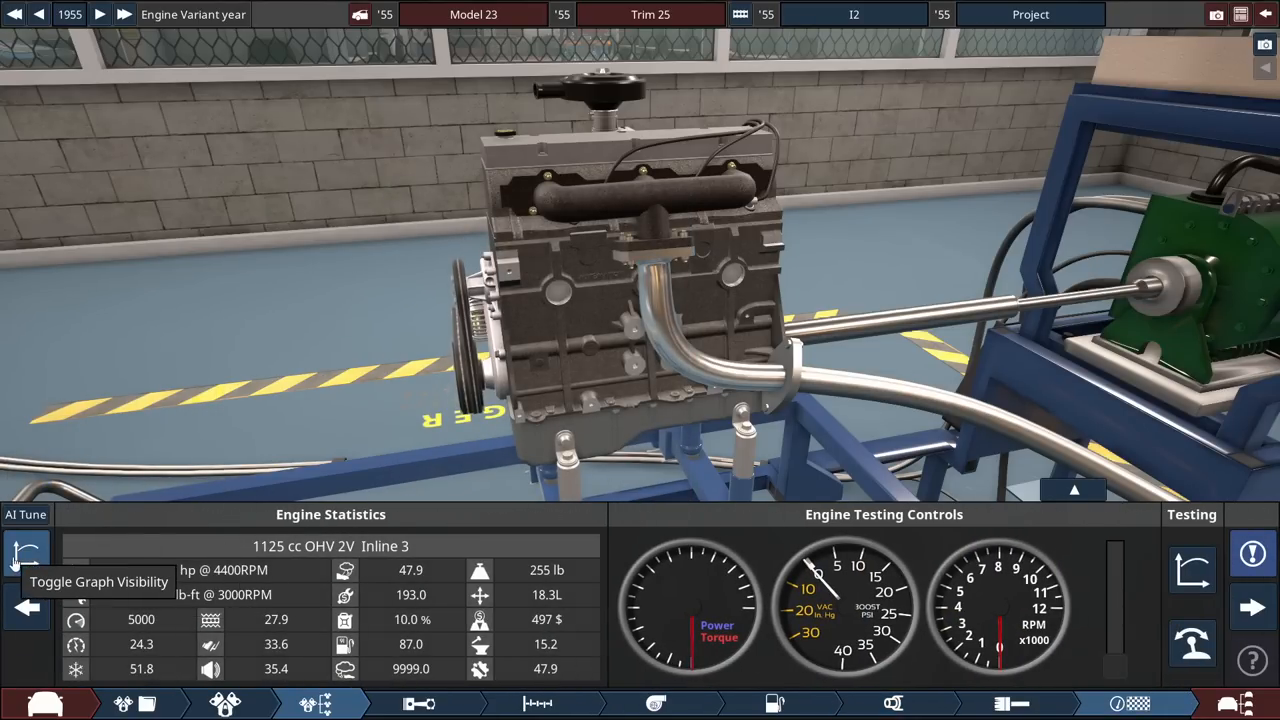
Show the power and torque graph and compare the inline three against a six-cylinder block
left_click(24, 560)
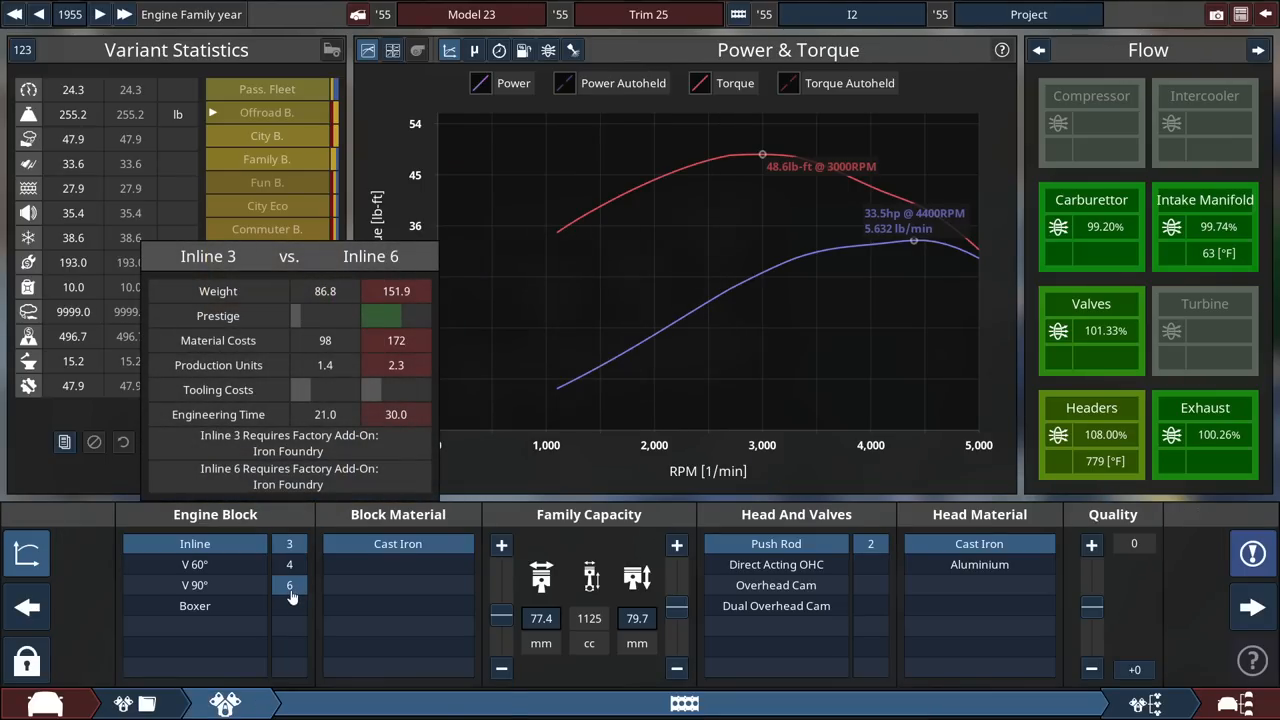
left_click(194, 544)
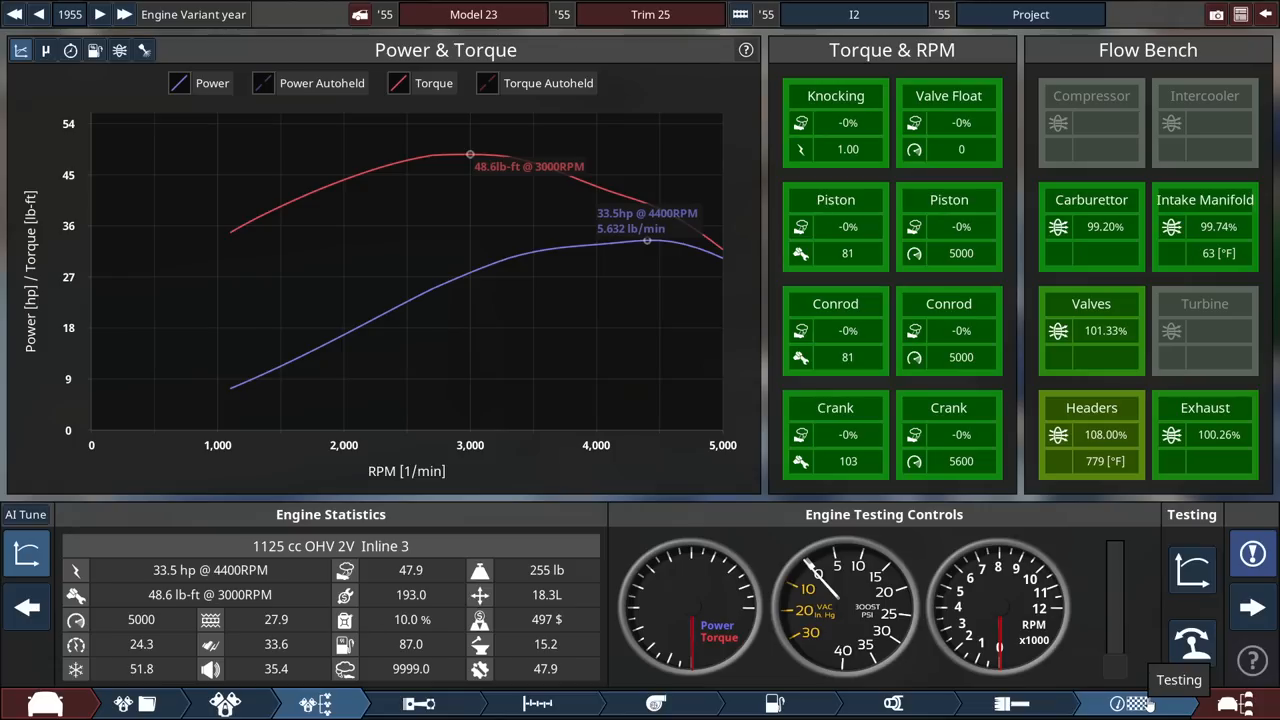
mouse_move(1192, 644)
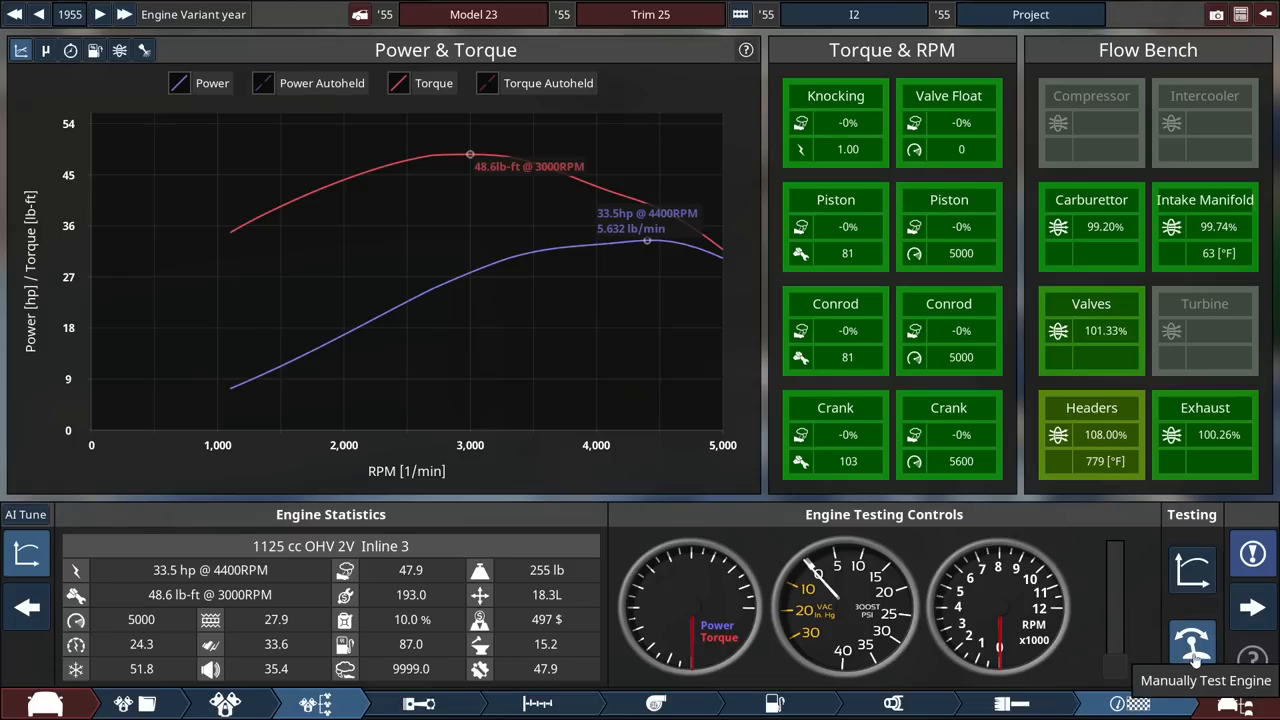
Run a manual dyno test of the inline-three and stop it after the sweep
left_click(1192, 644)
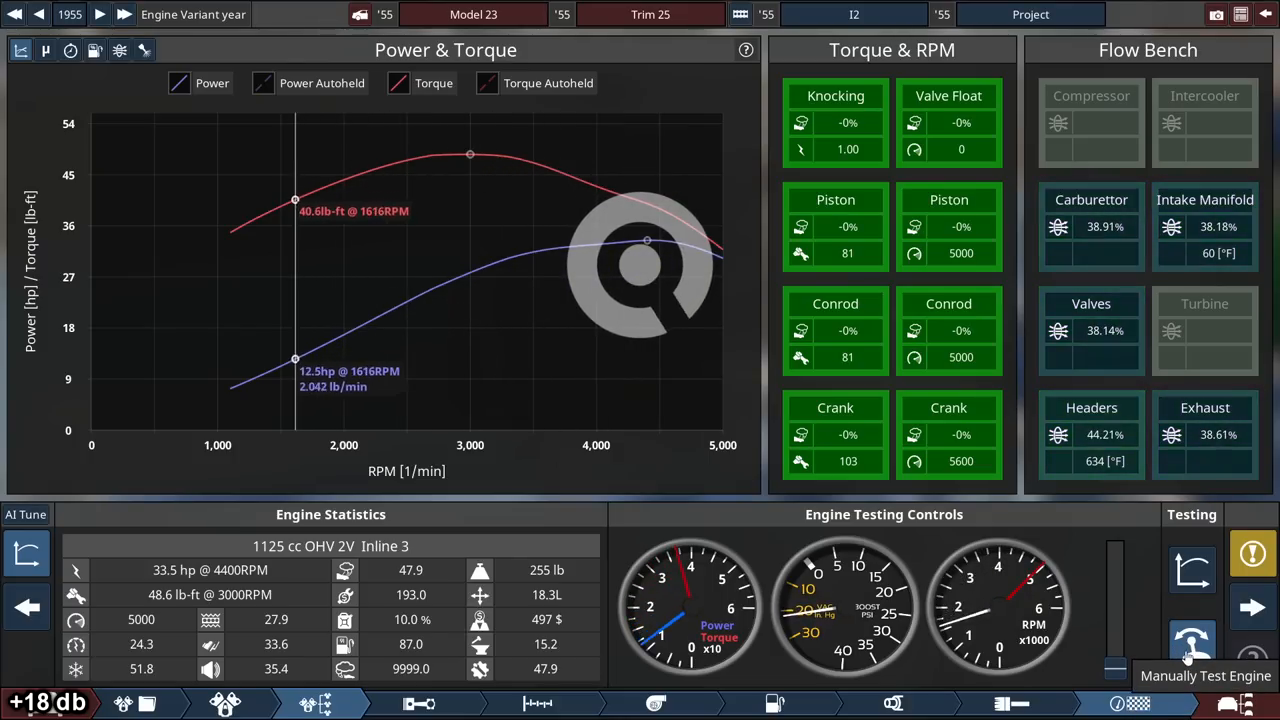
left_click(1192, 644)
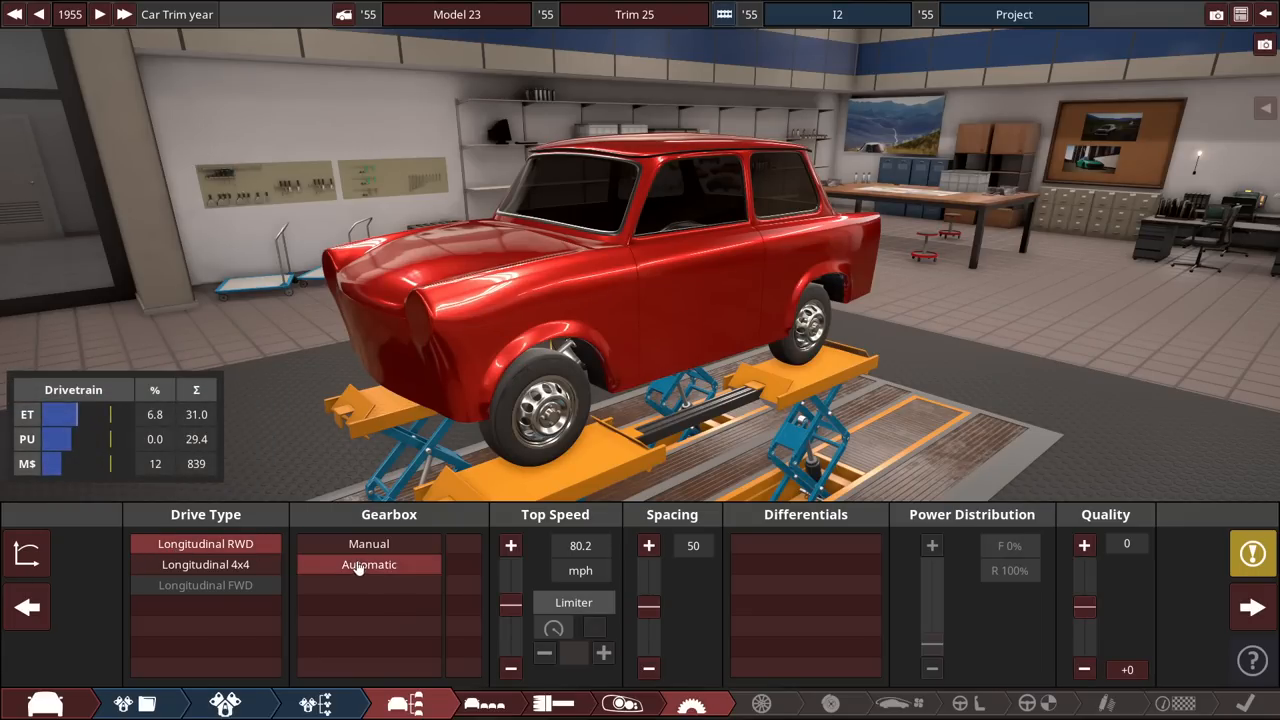
Choose the four-speed manual gearbox and advance to the tyre settings
left_click(368, 544)
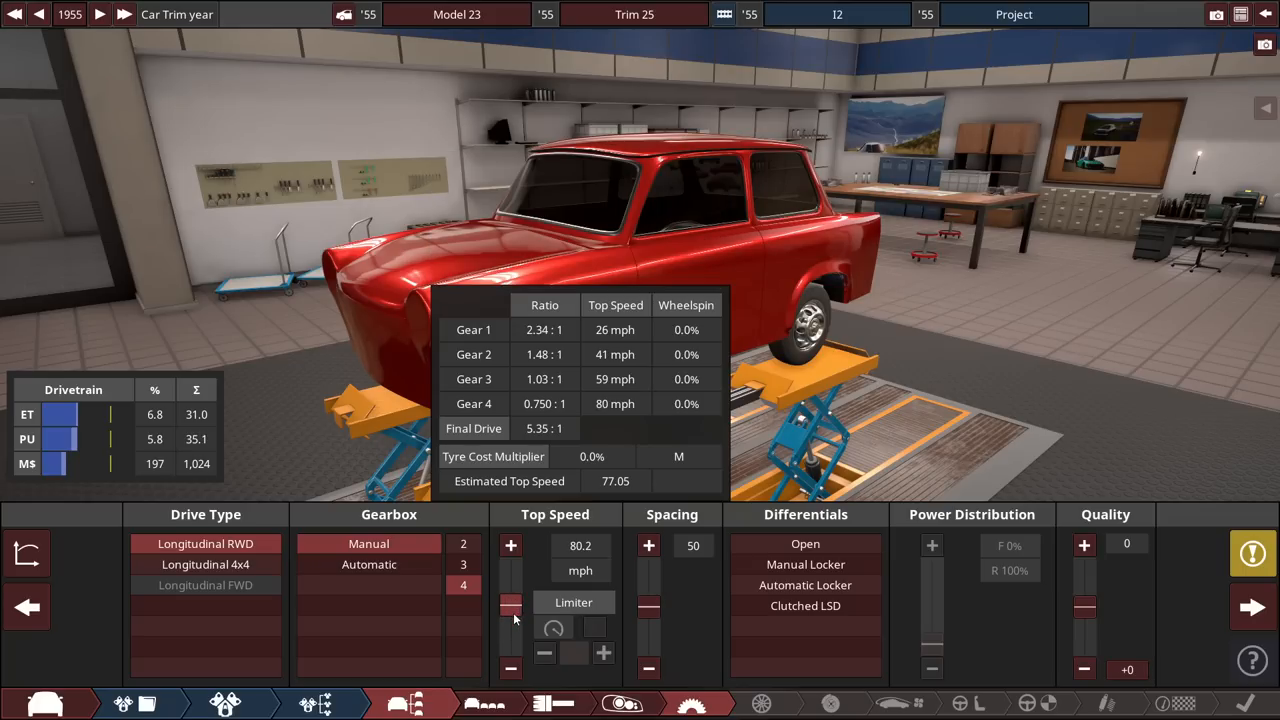
mouse_move(516, 636)
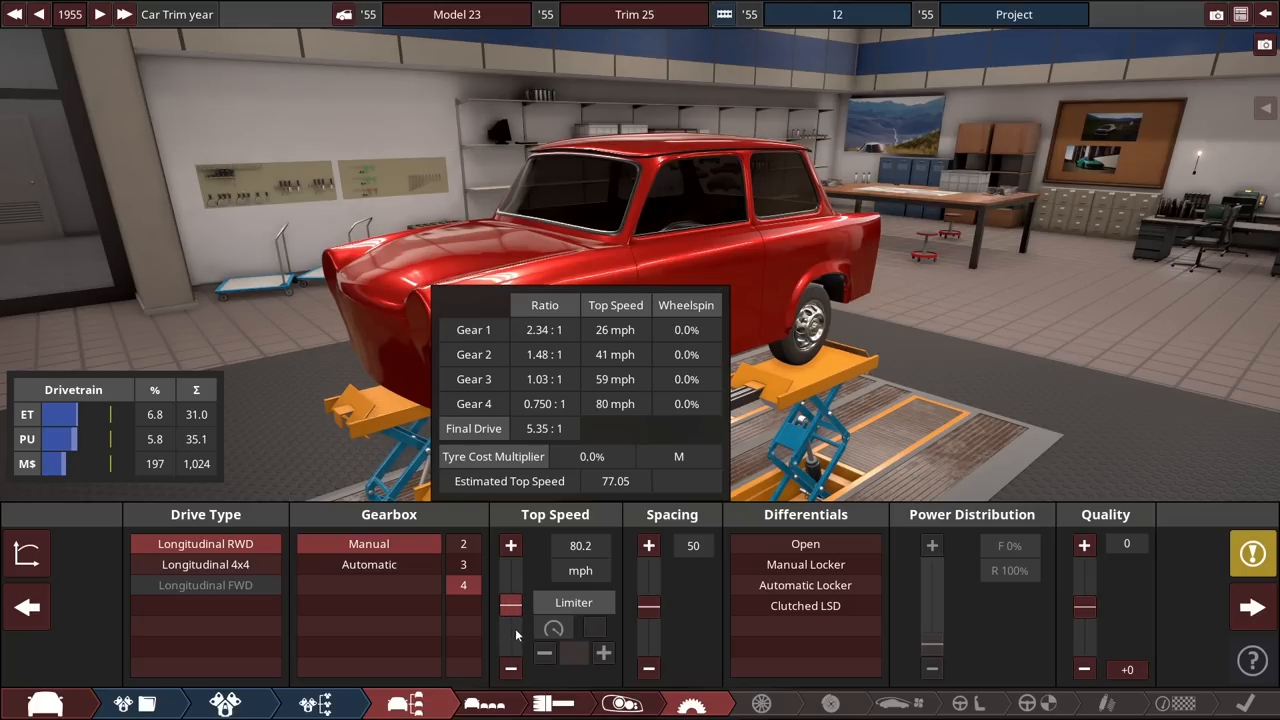
left_click(760, 704)
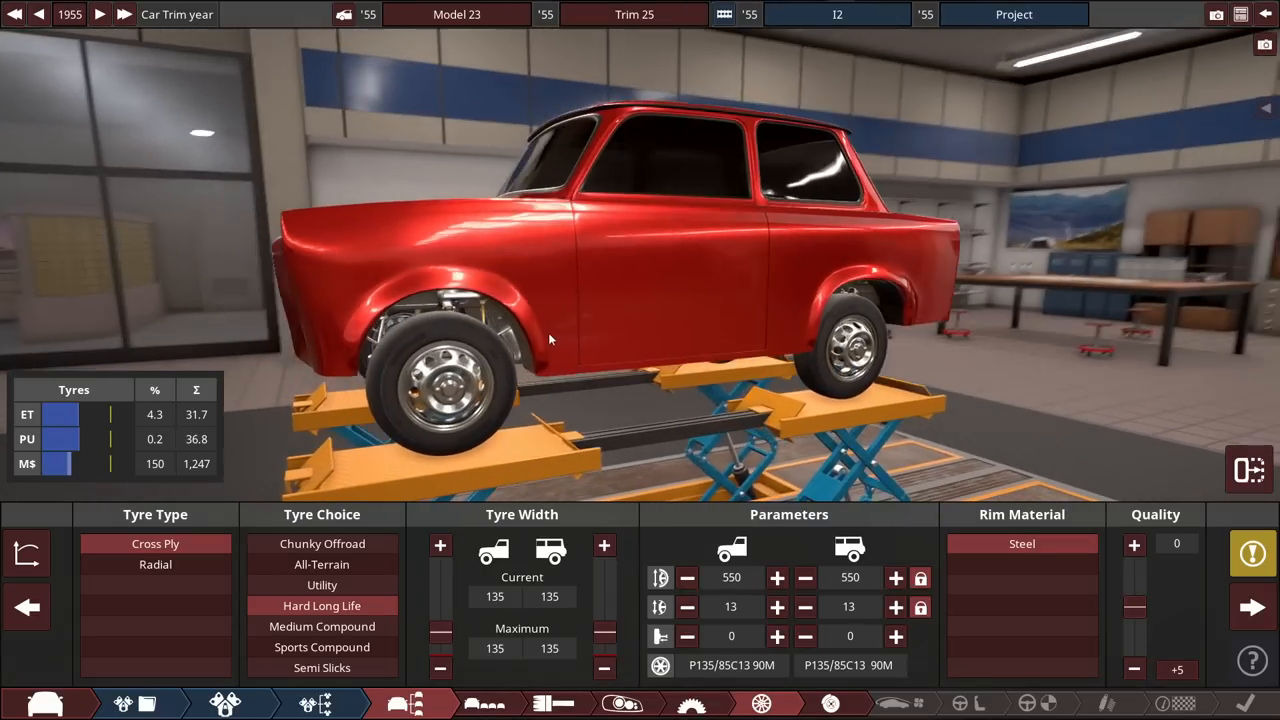
mouse_move(730, 606)
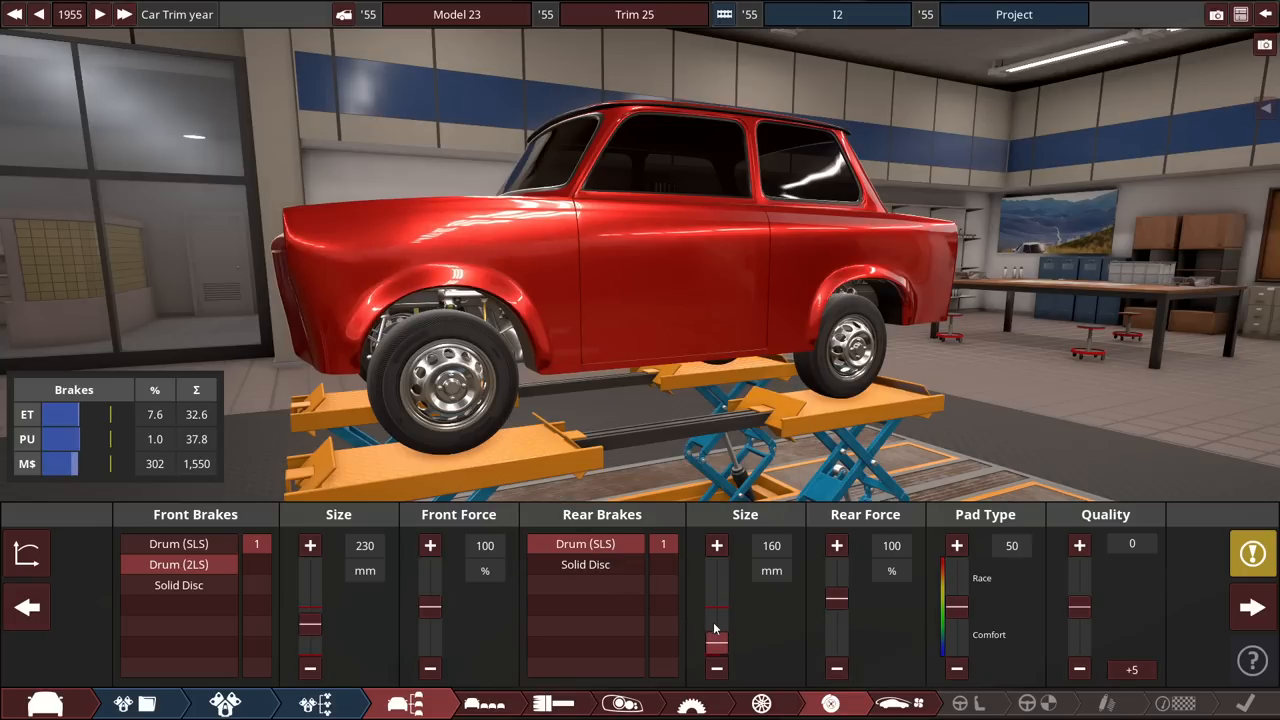
Enlarge the rear drum brakes to 210 mm and advance to aerodynamics
left_click(716, 544)
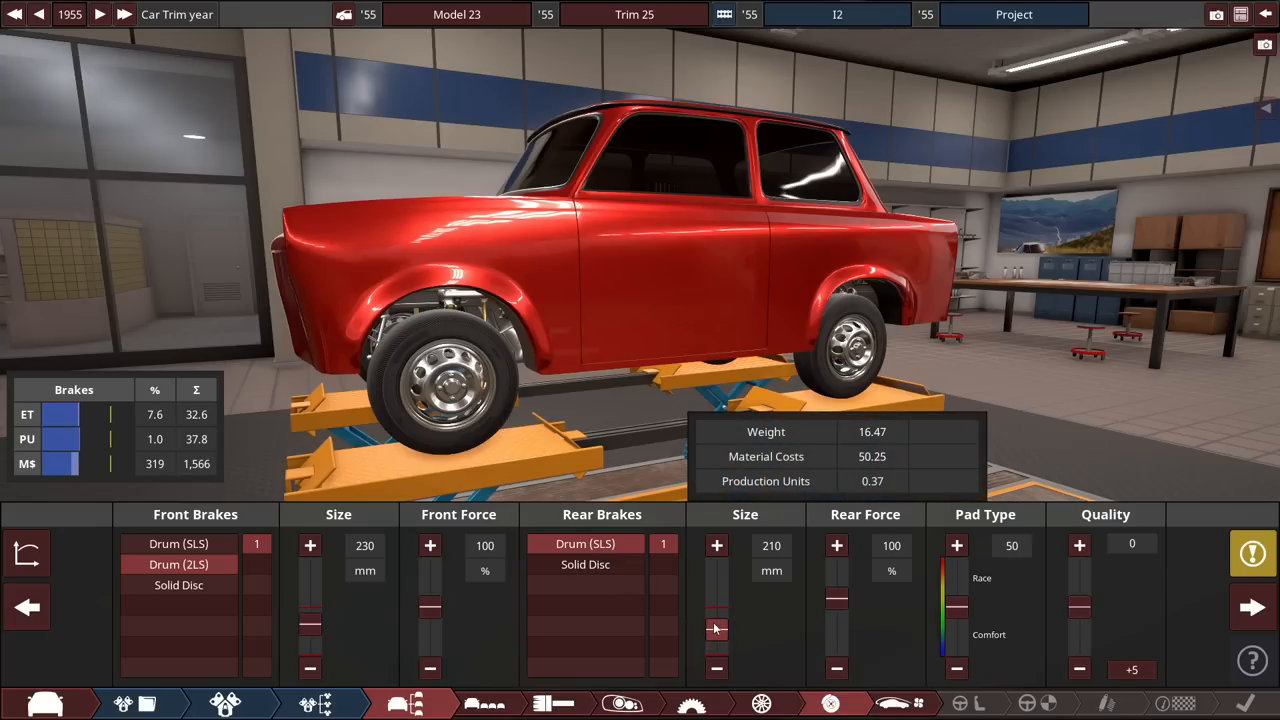
mouse_move(1252, 608)
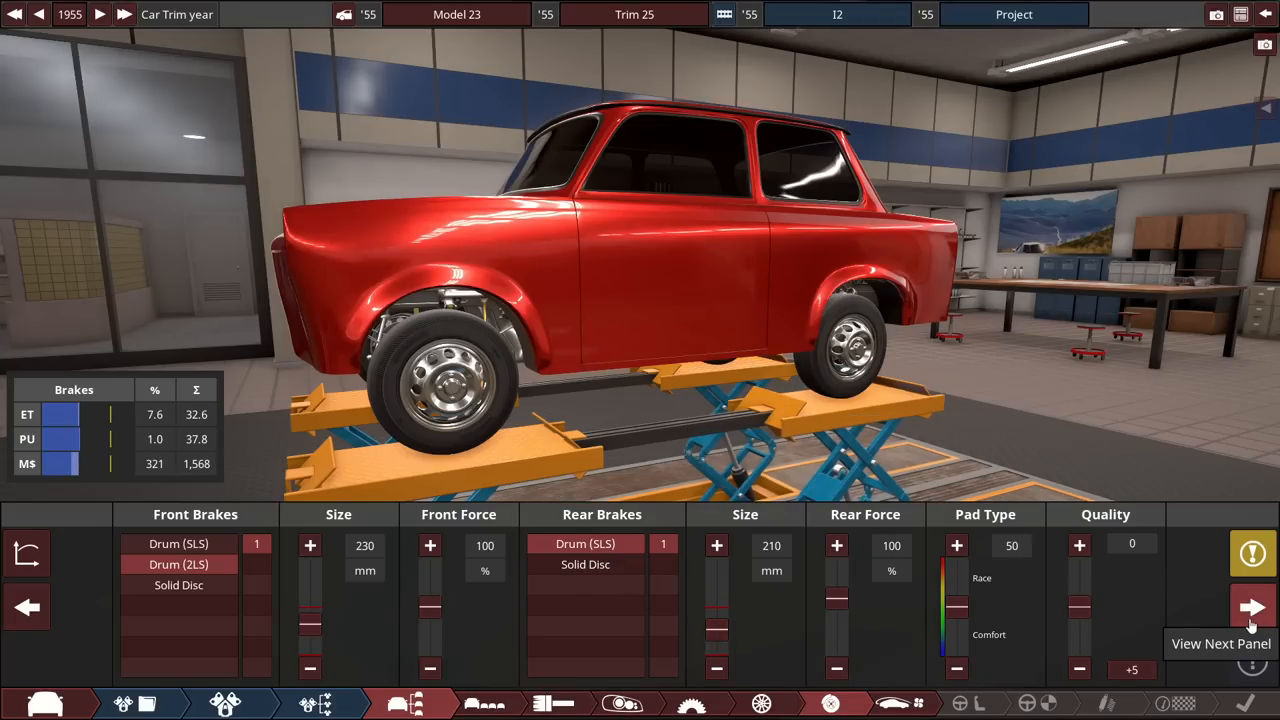
left_click(1252, 608)
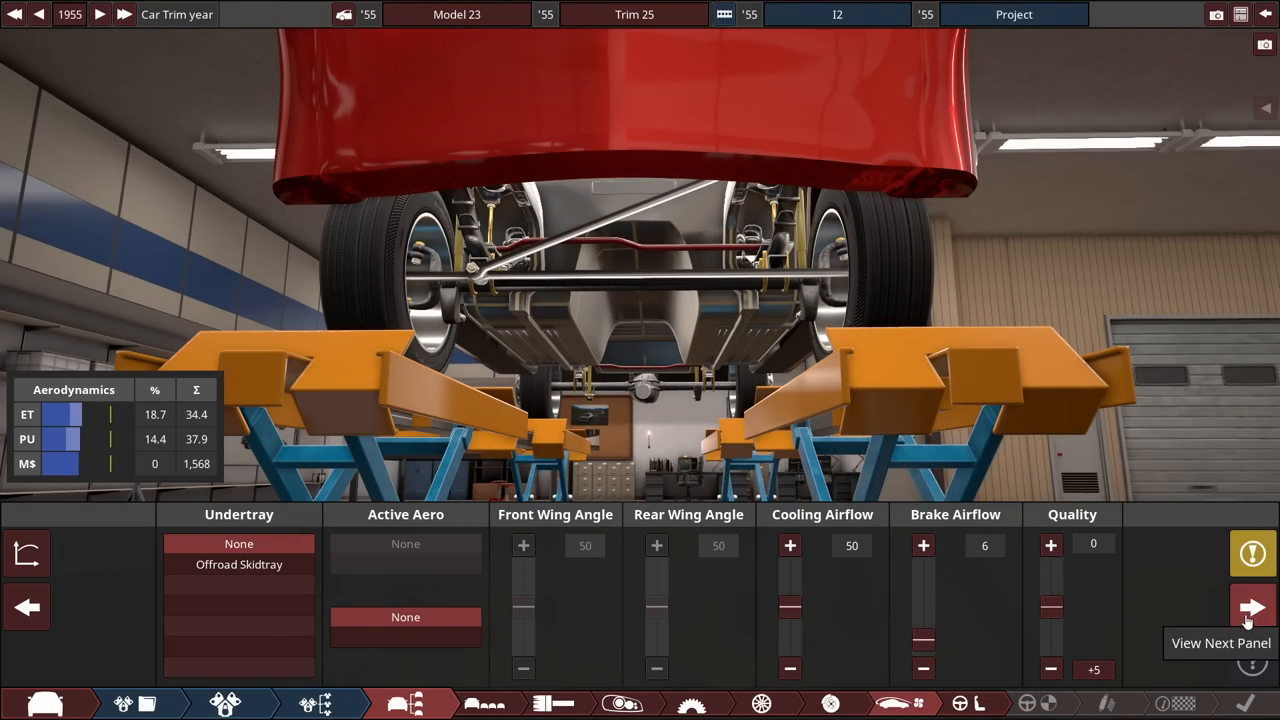
Fit a basic AM radio to the interior and advance to driver assists and safety
left_click(1252, 608)
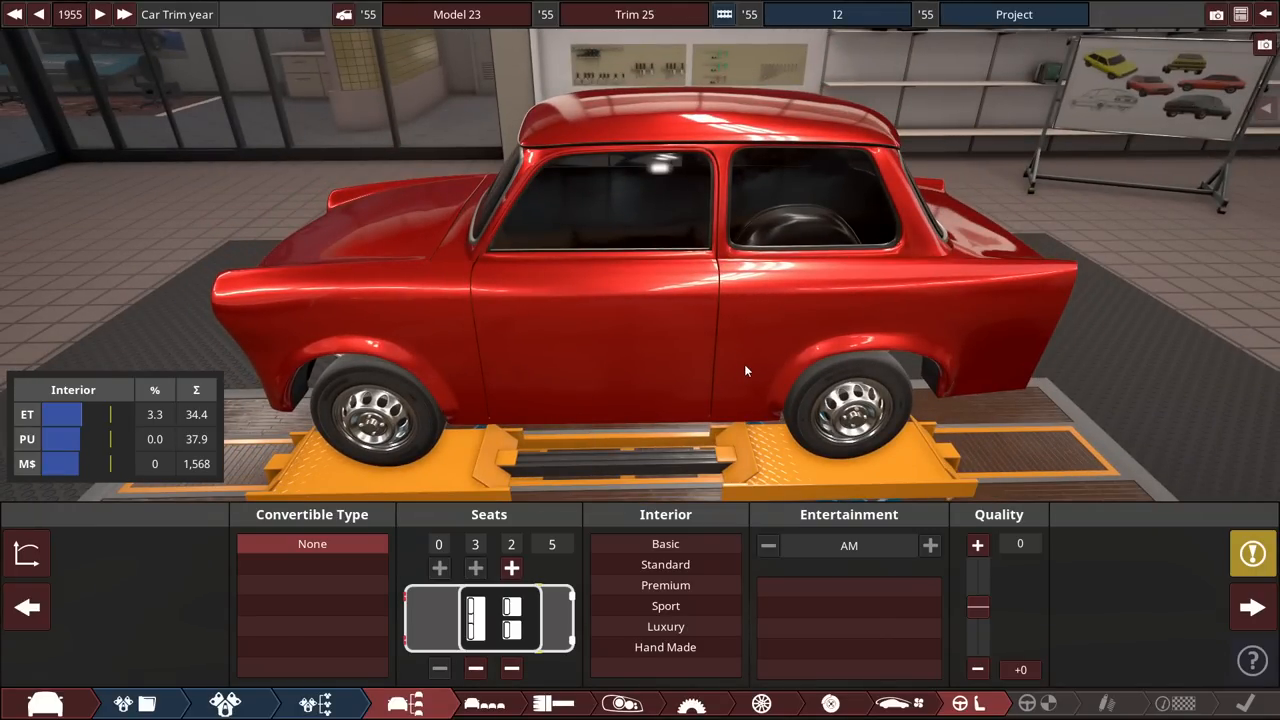
mouse_move(684, 536)
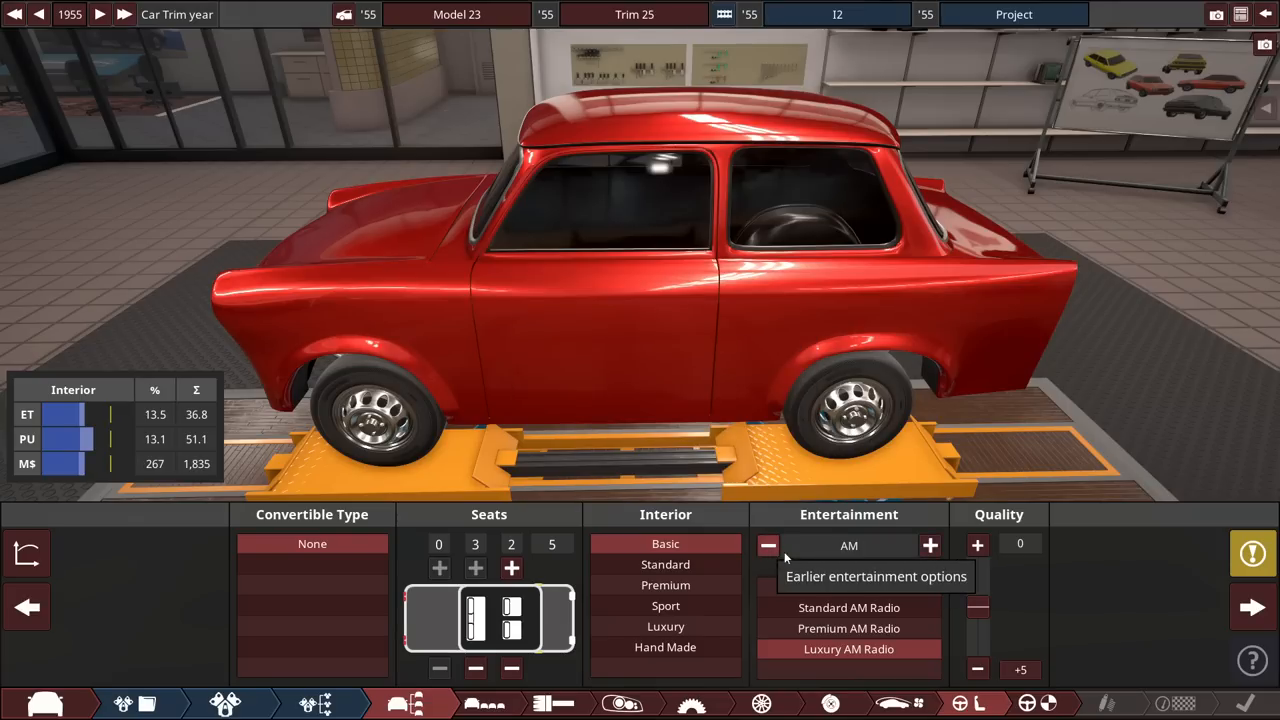
left_click(768, 544)
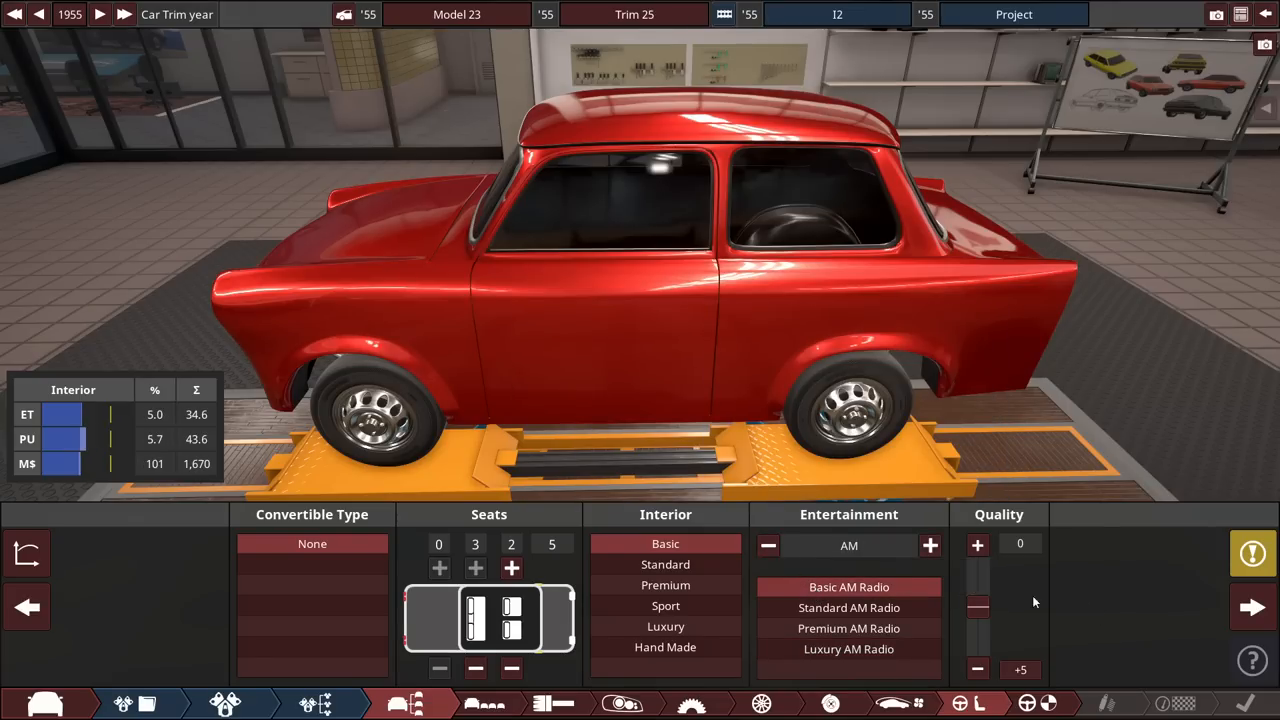
mouse_move(400, 312)
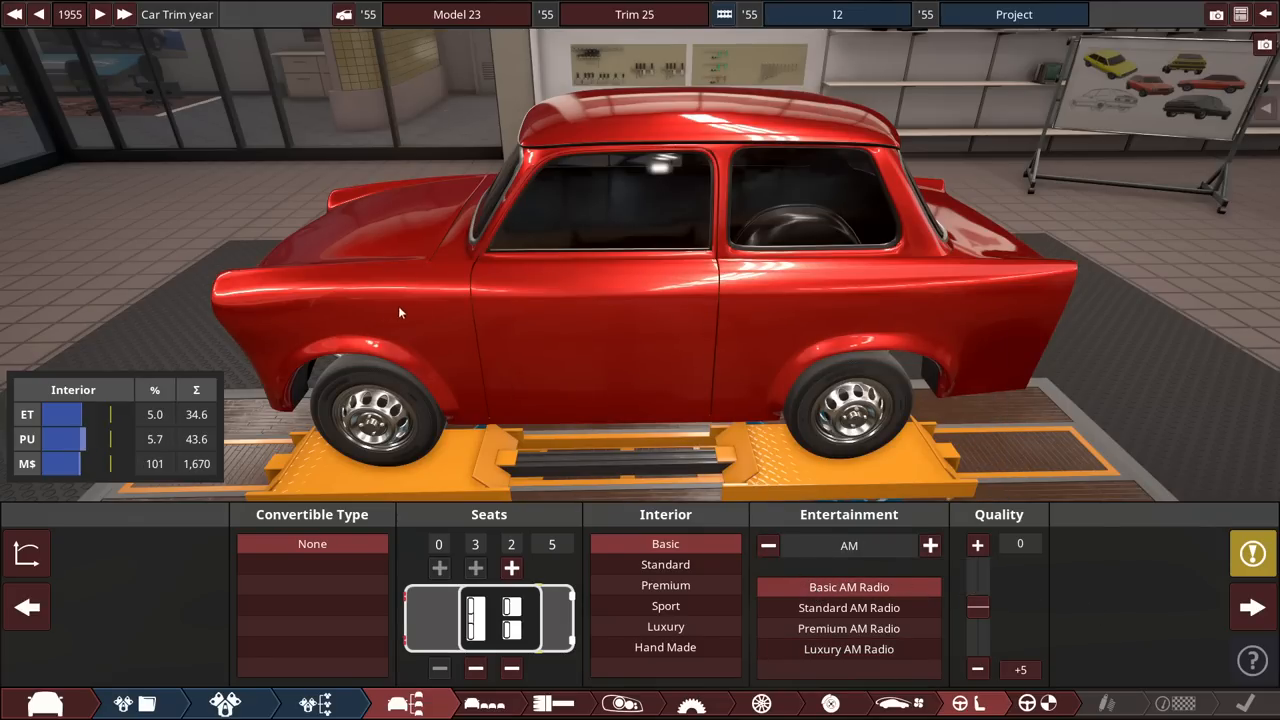
left_click(1026, 704)
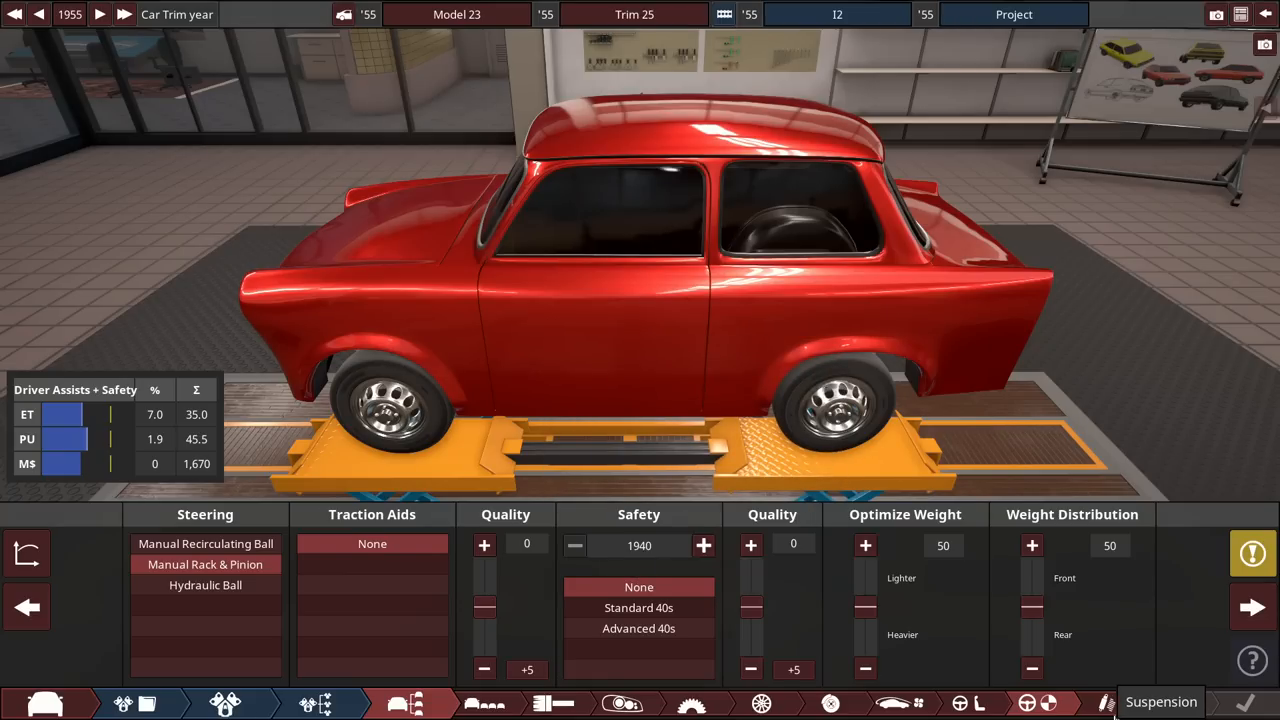
Choose standard springs in the suspension settings
left_click(1104, 704)
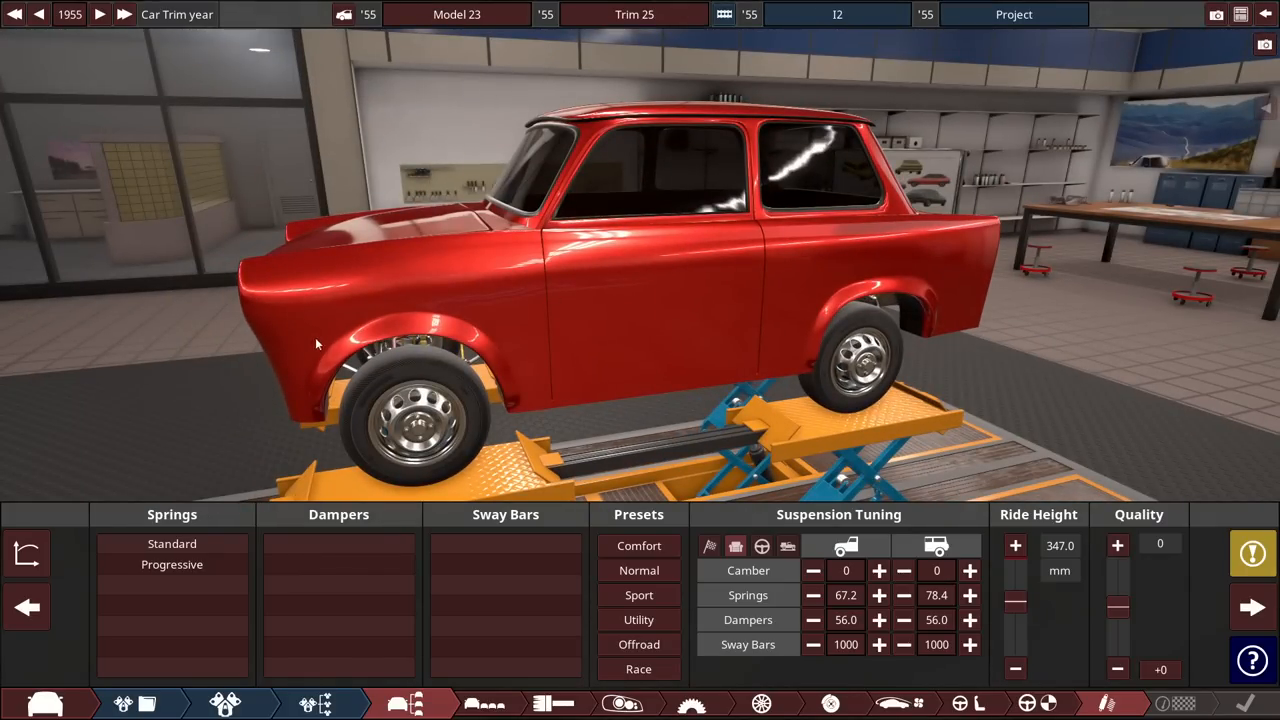
left_click(172, 544)
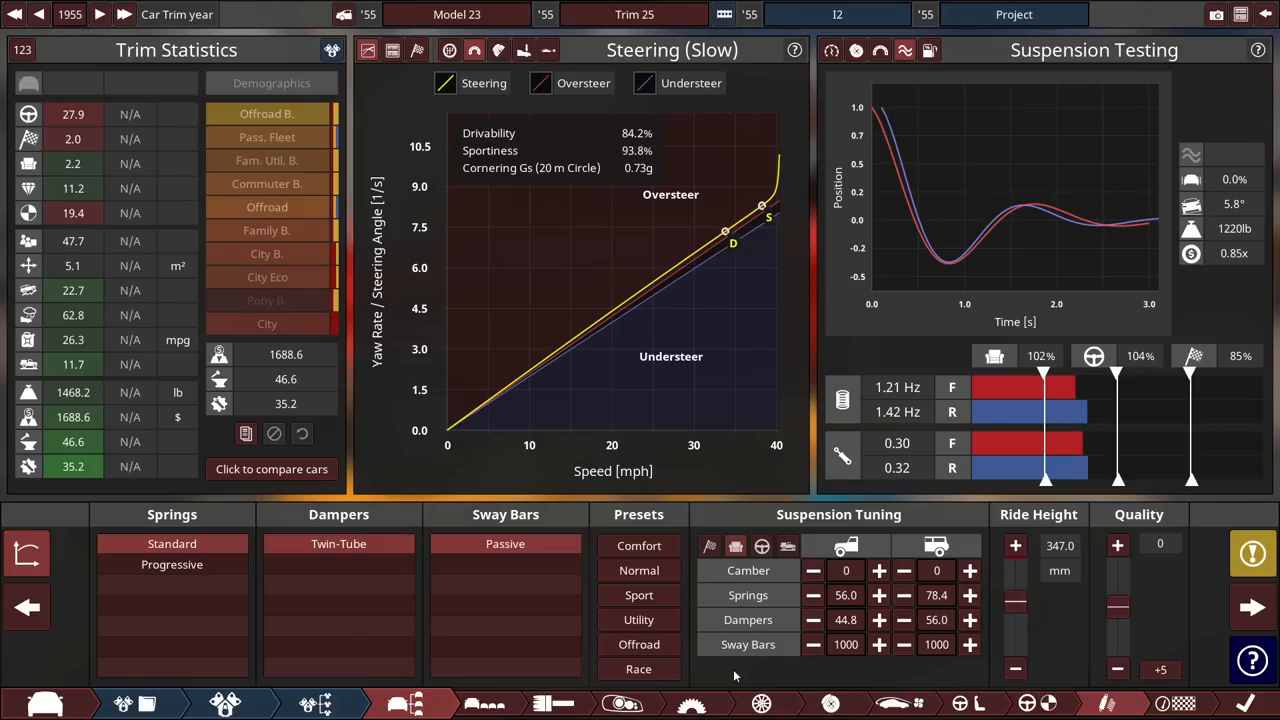
mouse_move(816, 248)
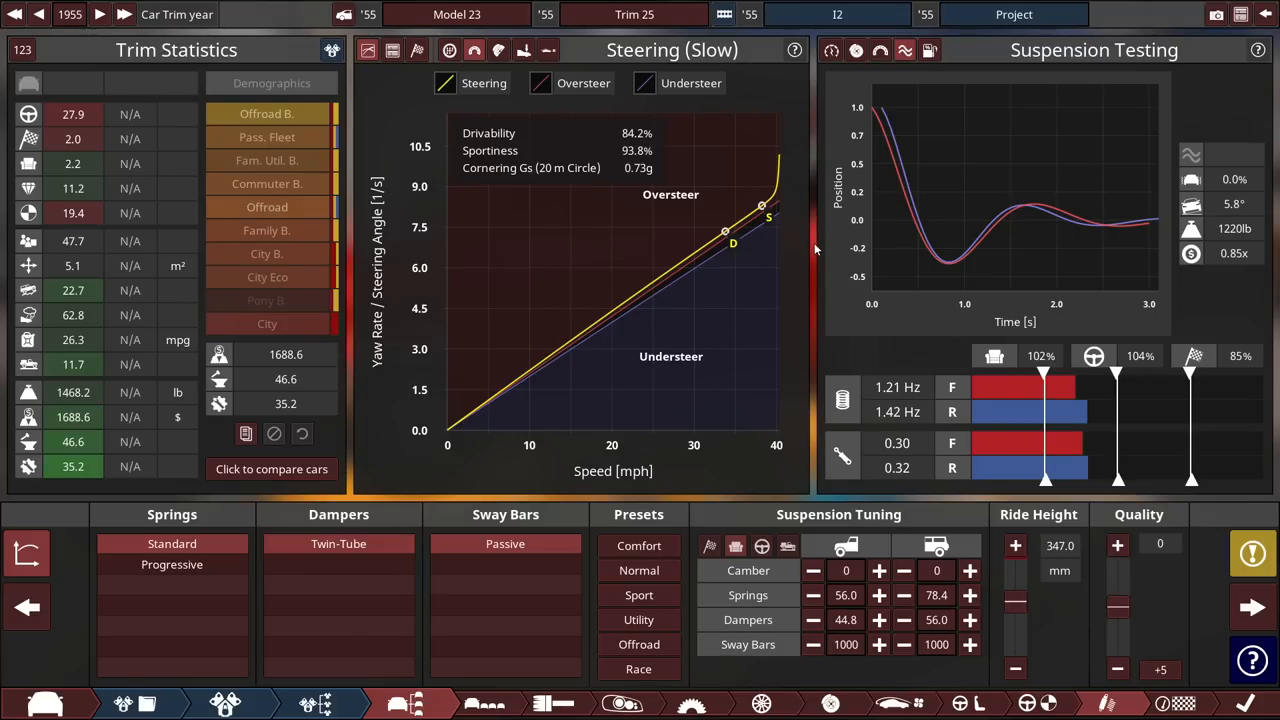
mouse_move(804, 244)
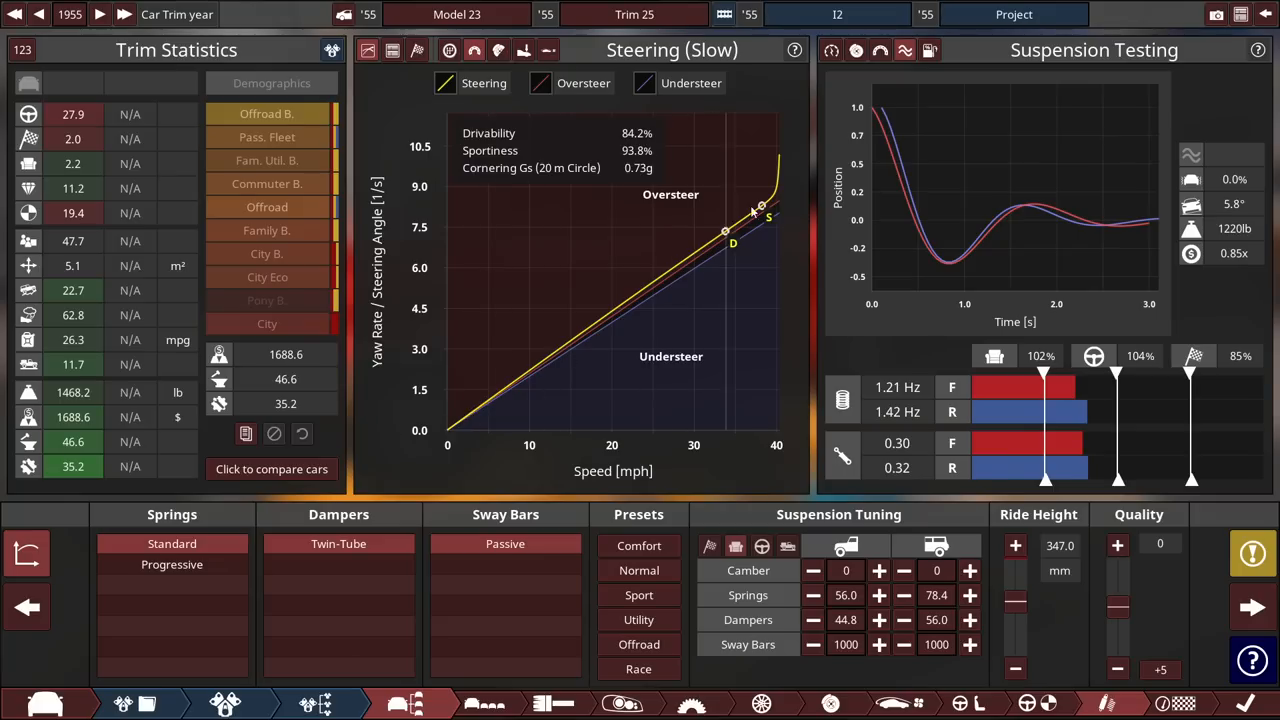
mouse_move(904, 704)
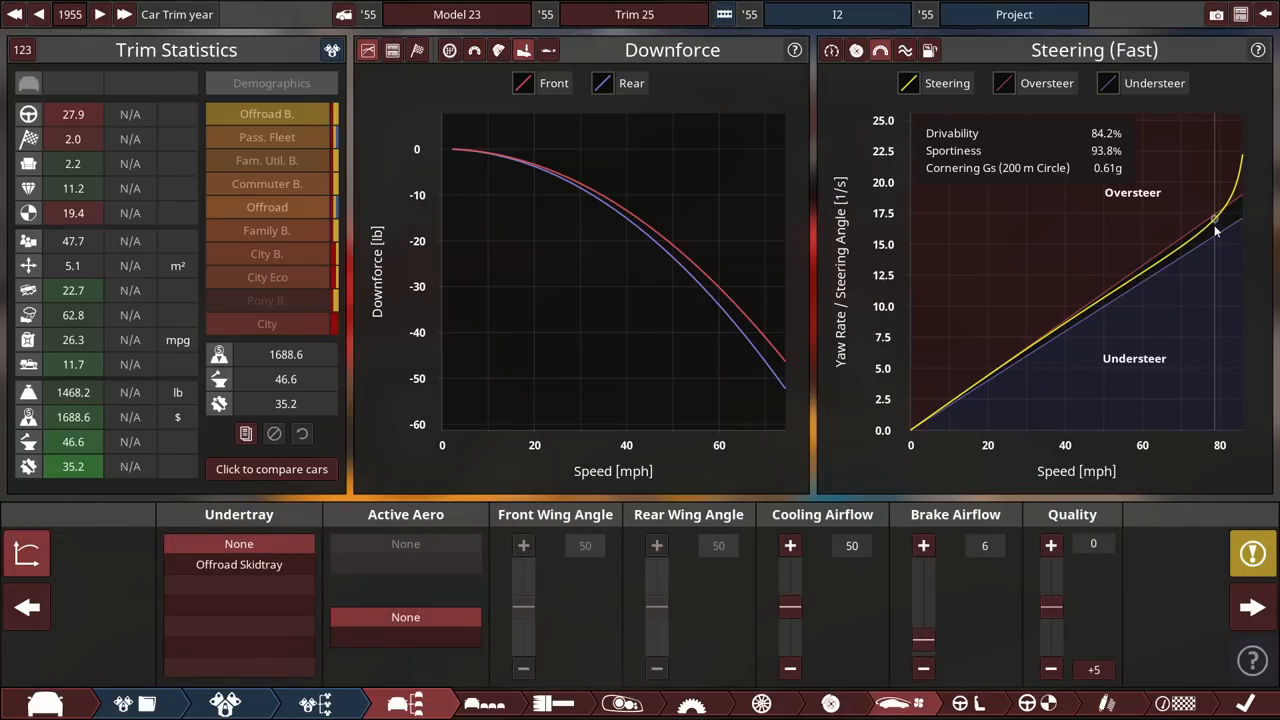
Run a timed lap of the Airfield Track, finishing in 2:03.45
left_click(1172, 620)
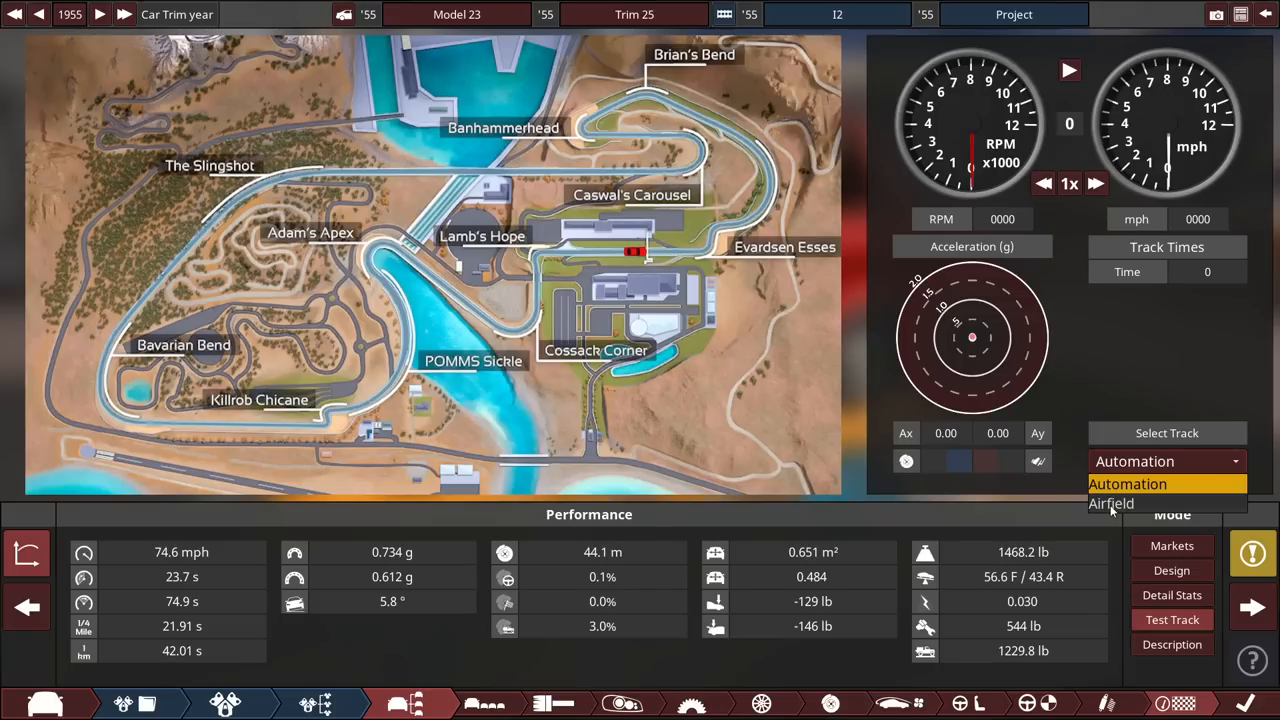
left_click(1112, 504)
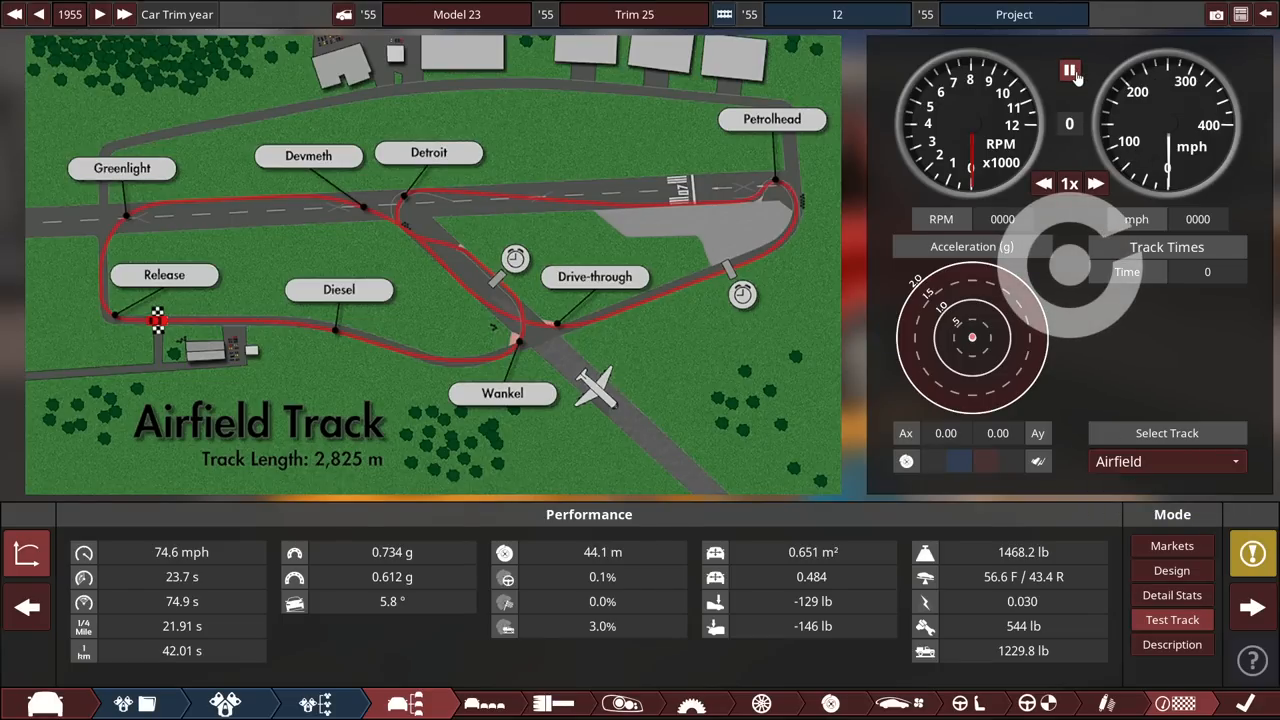
left_click(1068, 70)
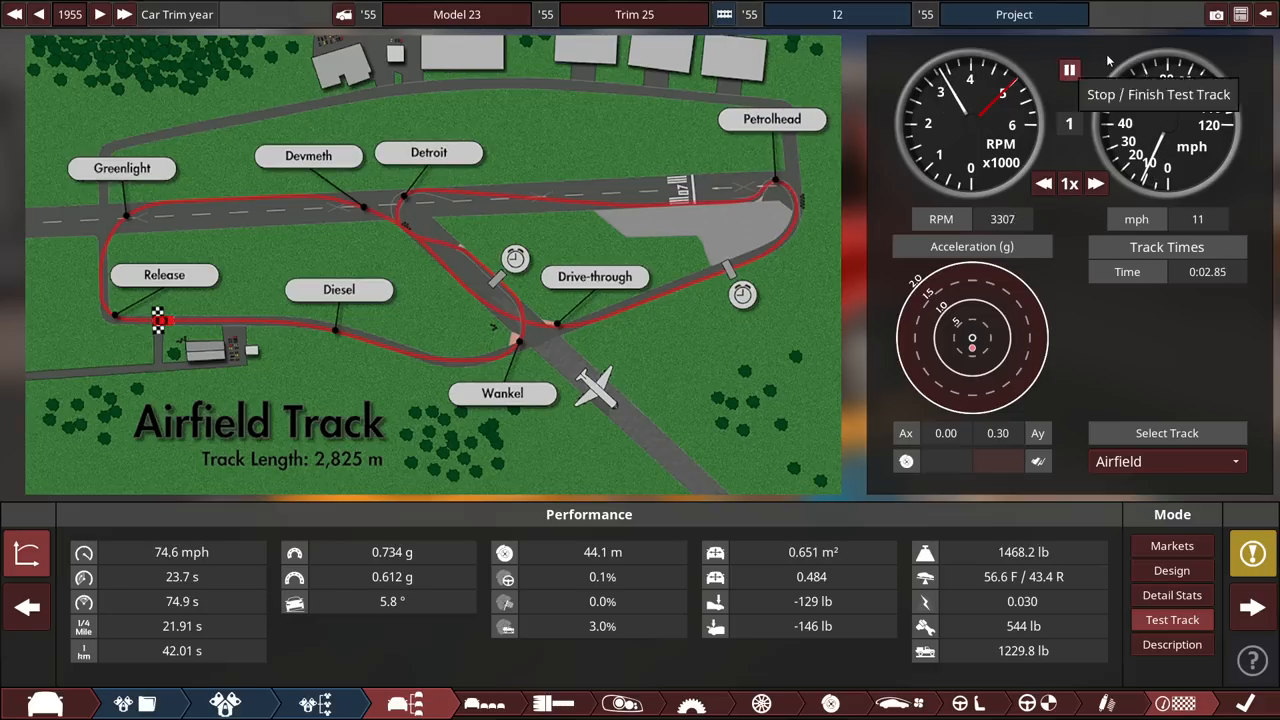
left_click(1068, 68)
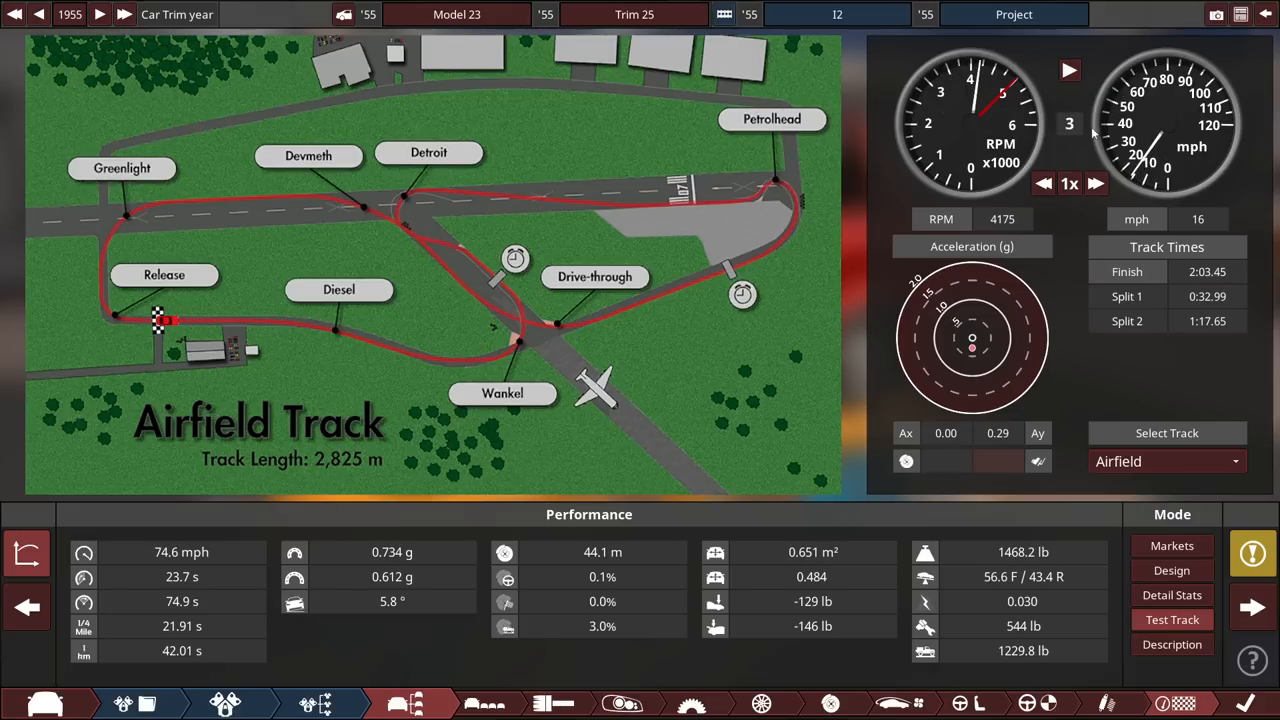
mouse_move(1252, 406)
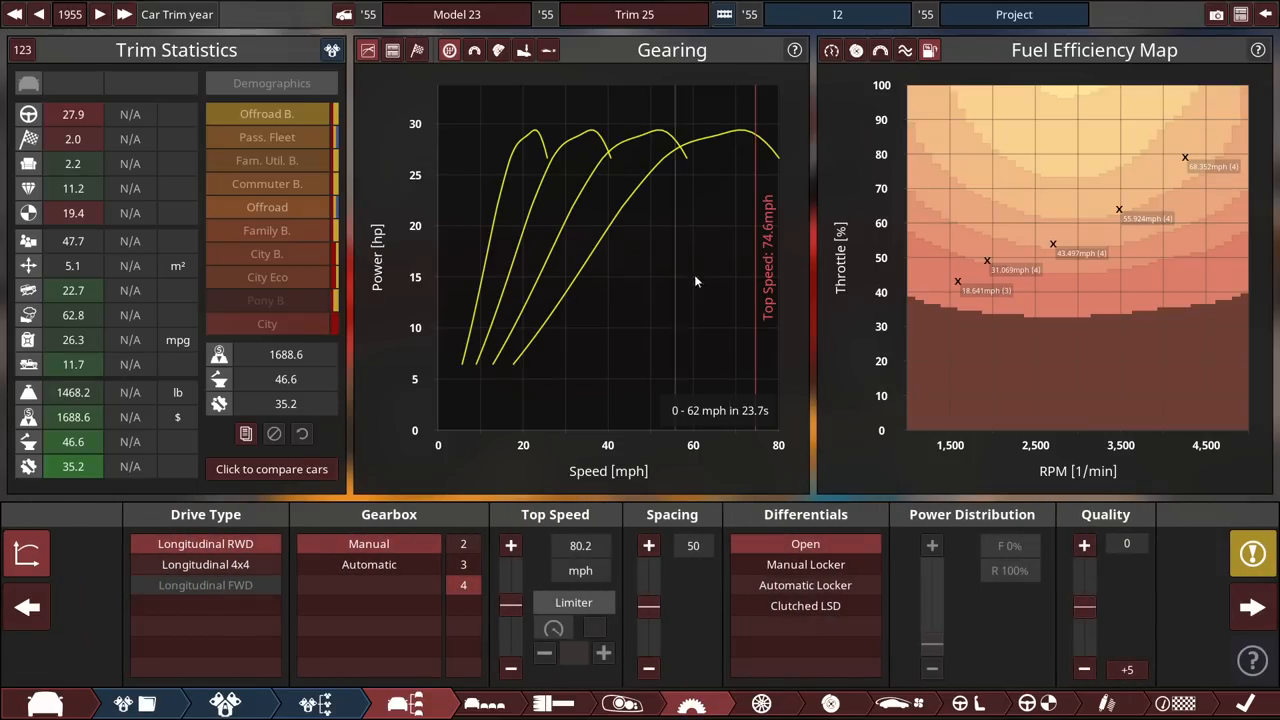
mouse_move(770, 156)
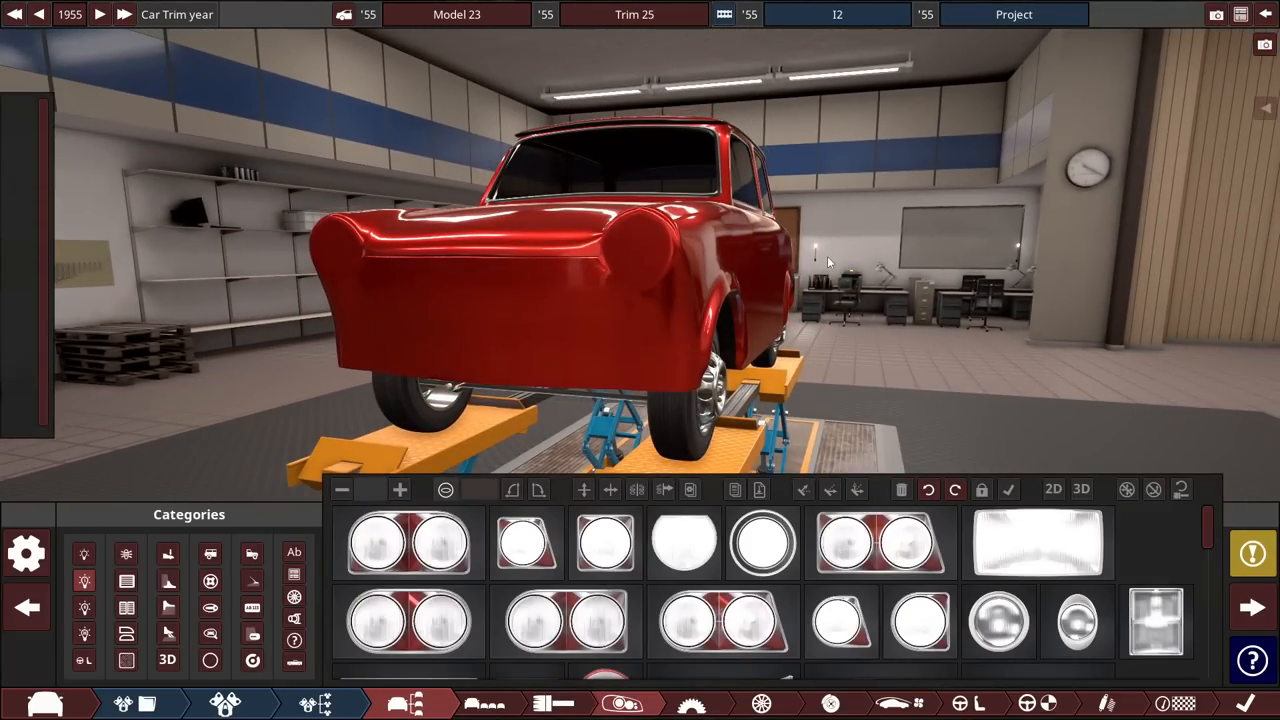
mouse_move(918, 376)
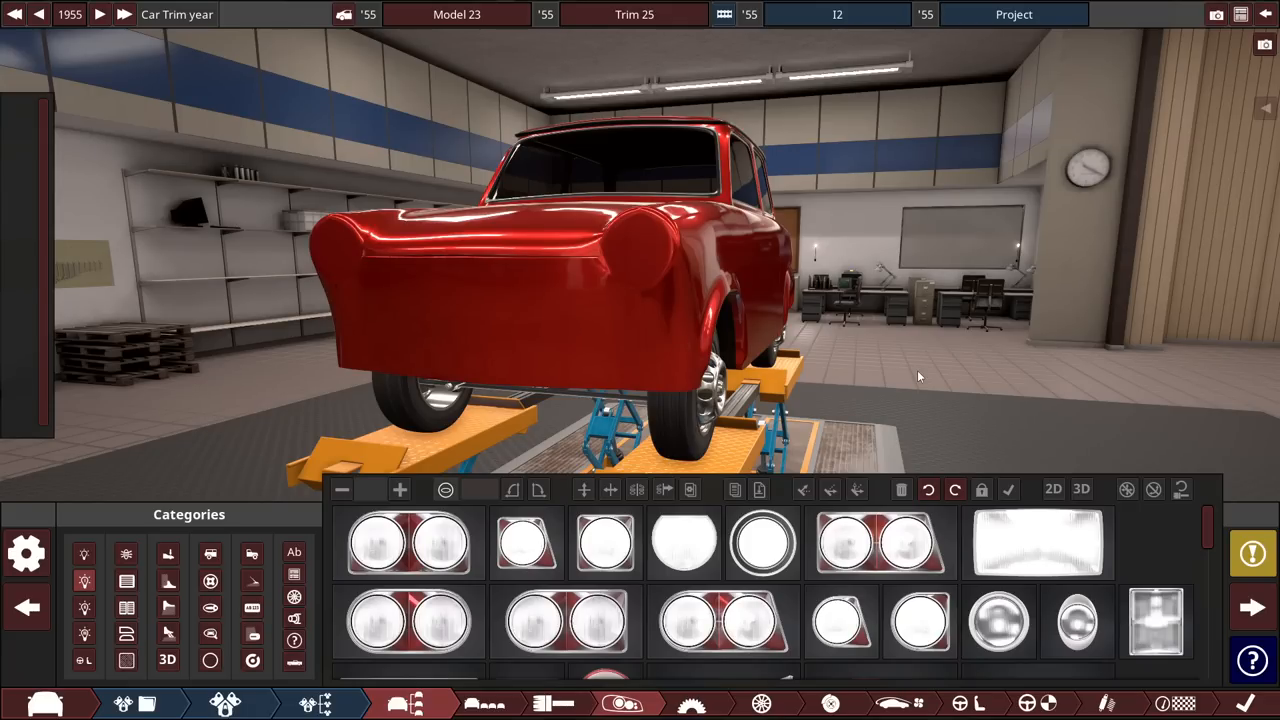
mouse_move(560, 250)
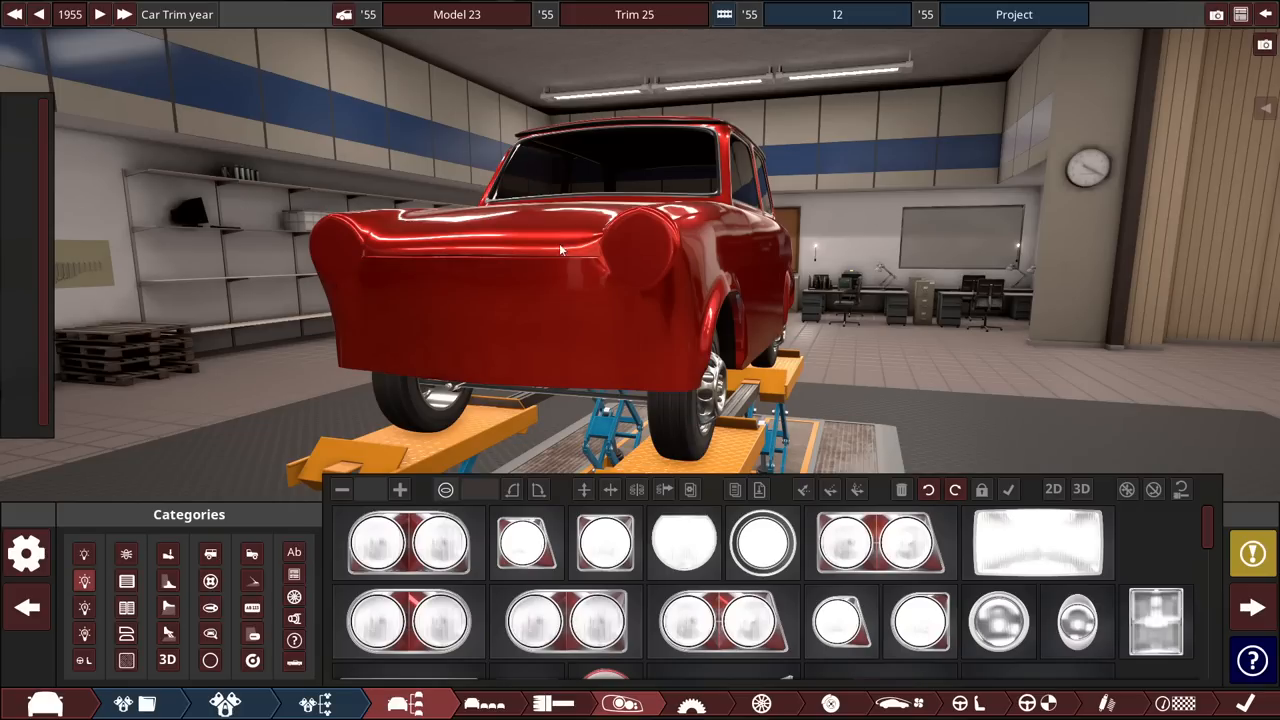
mouse_move(910, 418)
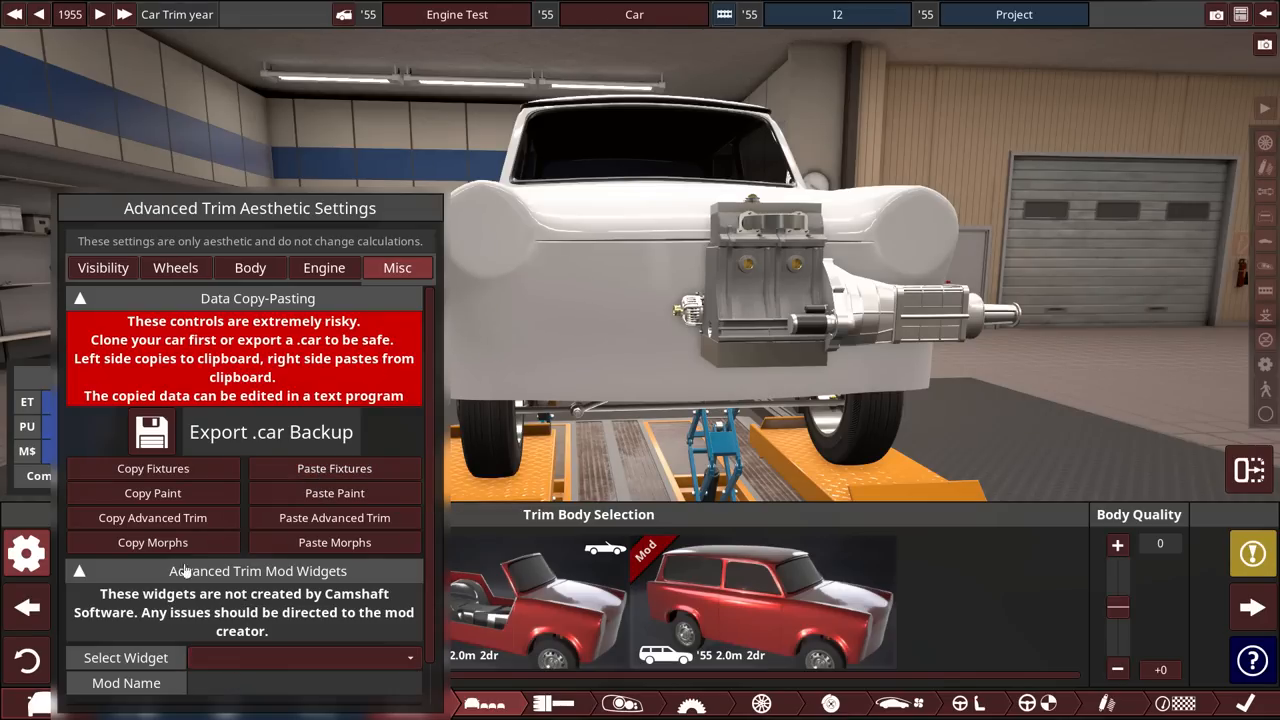
mouse_move(1264, 14)
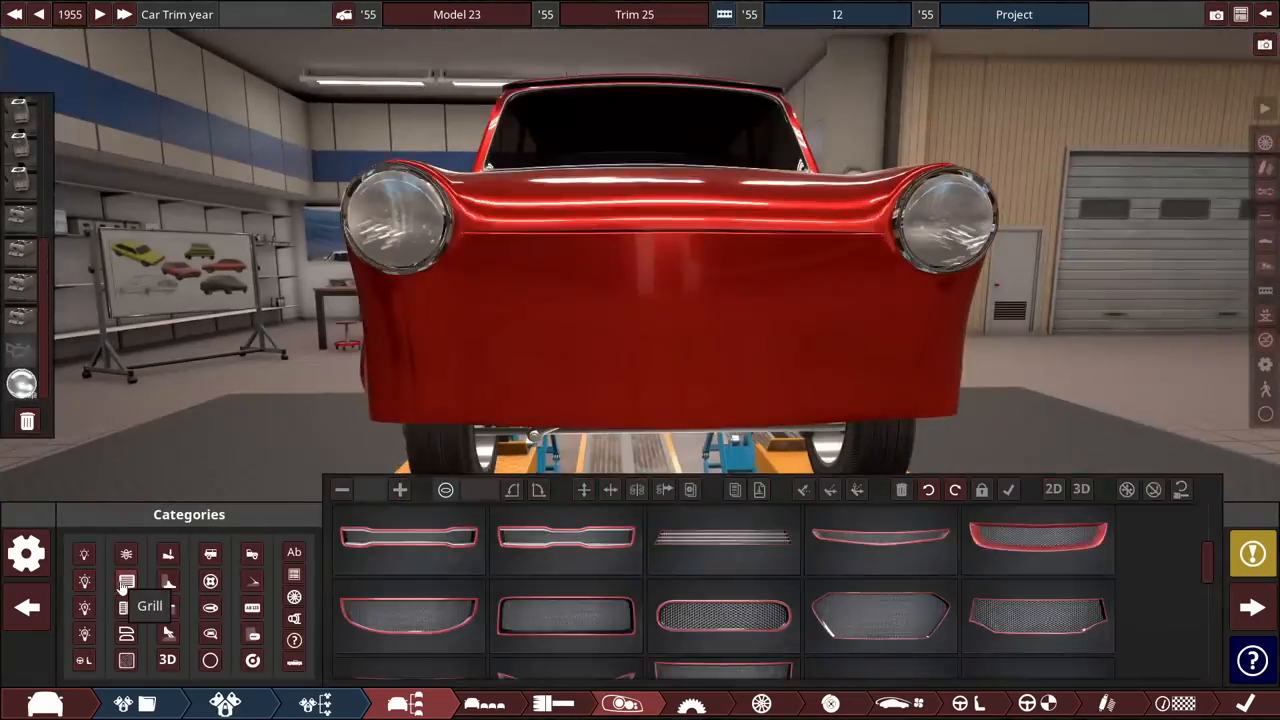
Bring up the Grill fixture category on the car's front end
left_click(722, 544)
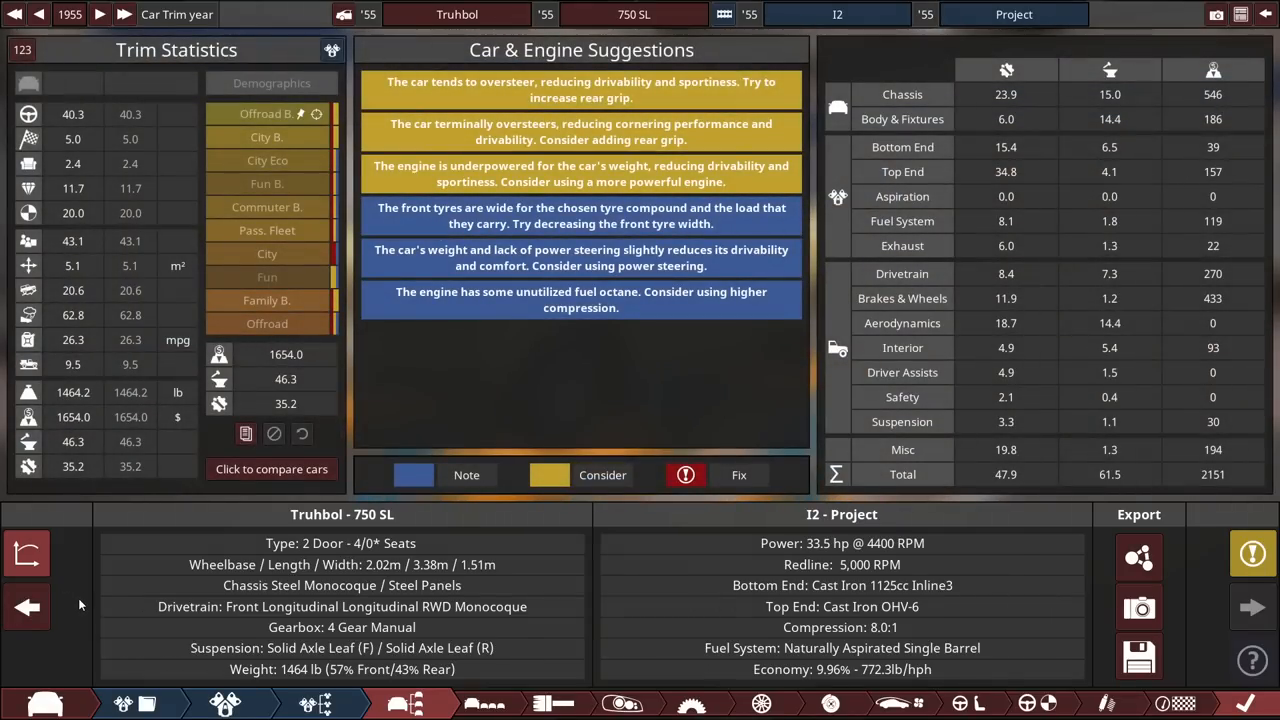
mouse_move(556, 360)
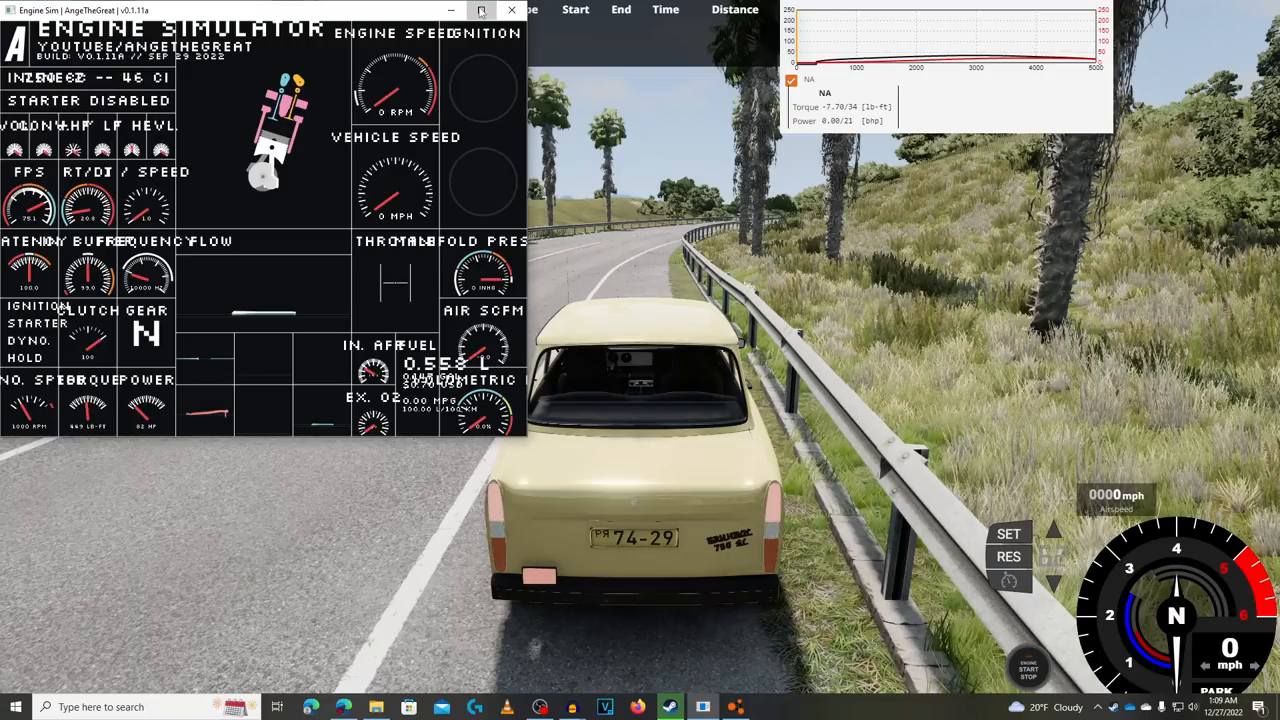
Bring the Engine Simulator window to the front beside the highway view
left_click(480, 10)
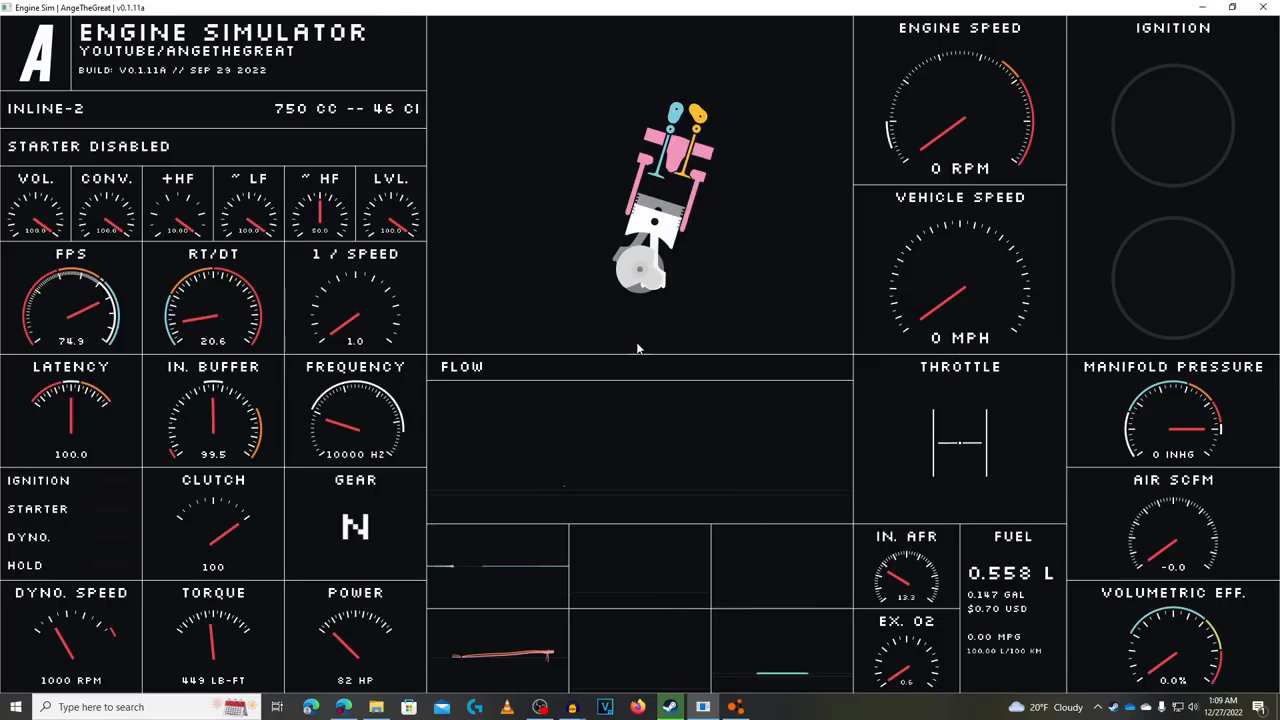
mouse_move(760, 316)
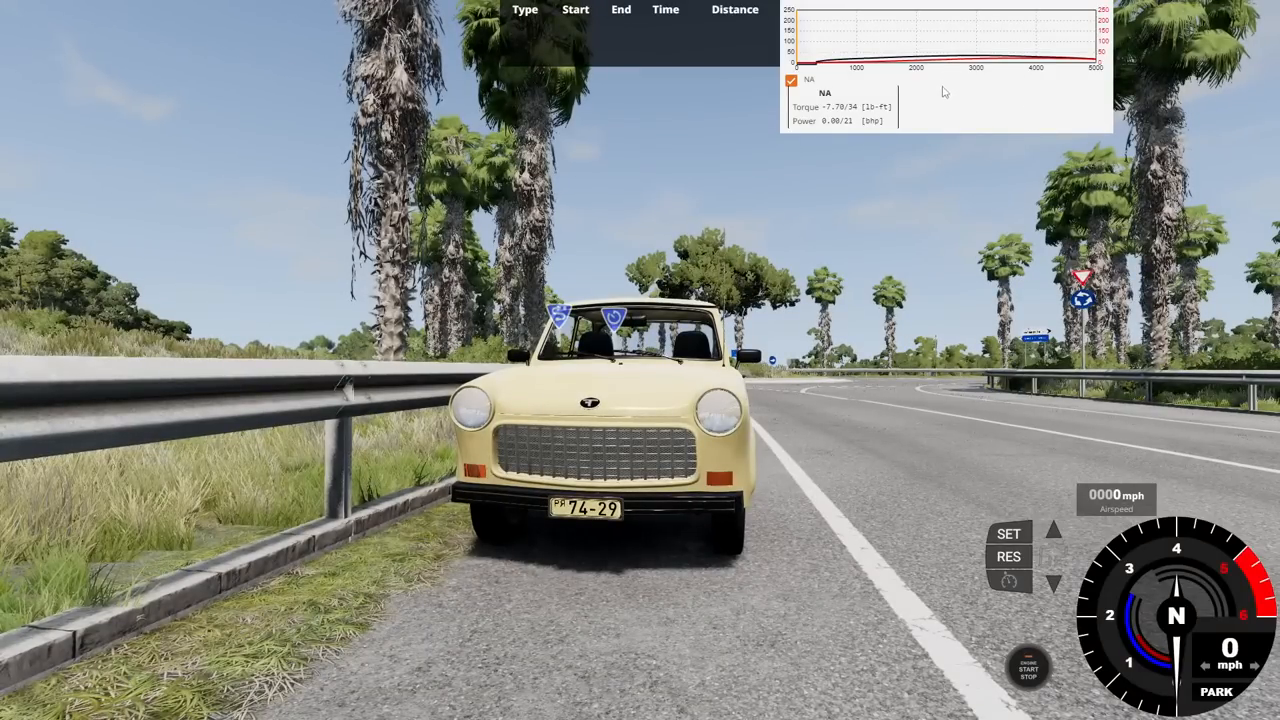
mouse_move(960, 198)
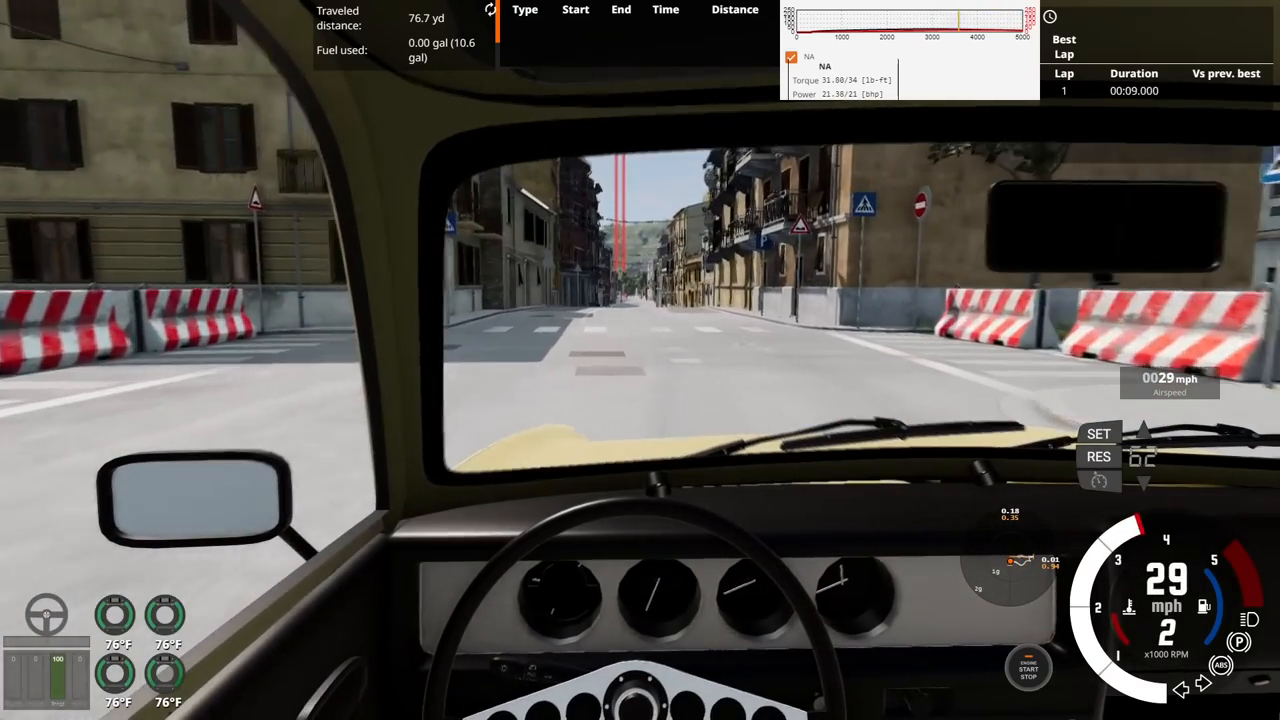
Drive the village time-trial lap under throttle, covering about 1.2 miles
key("w")
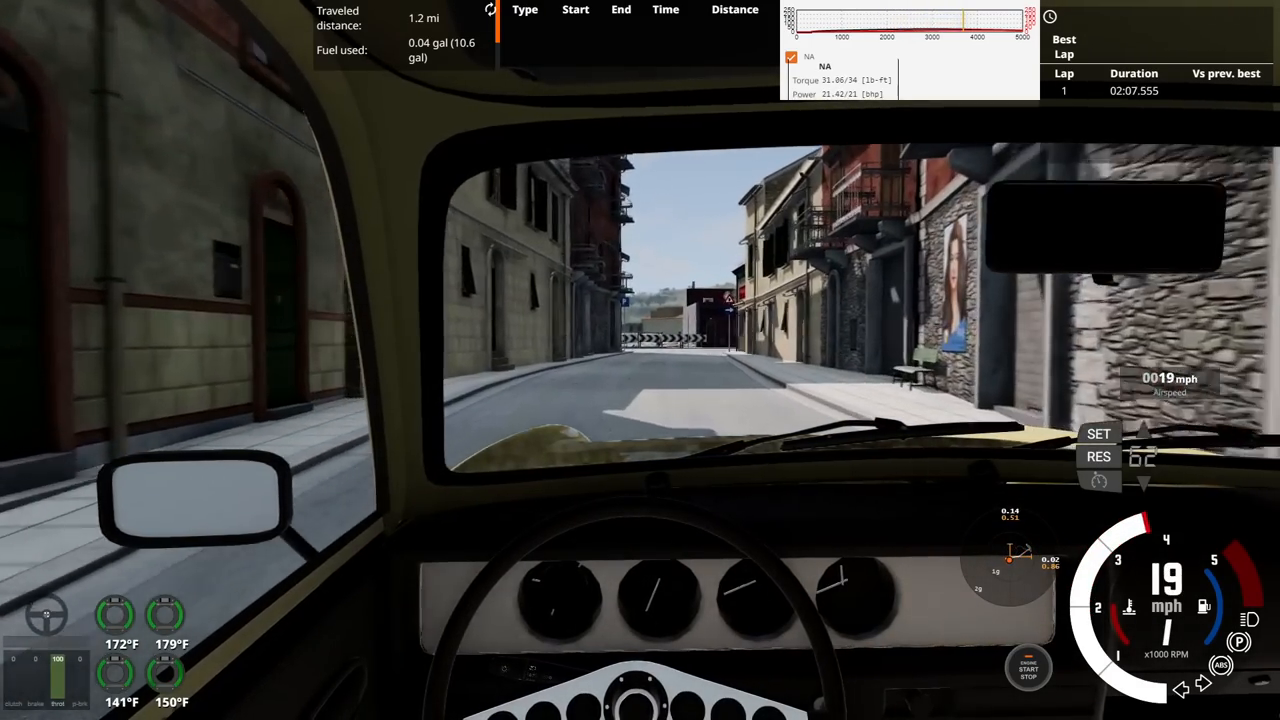
key("w")
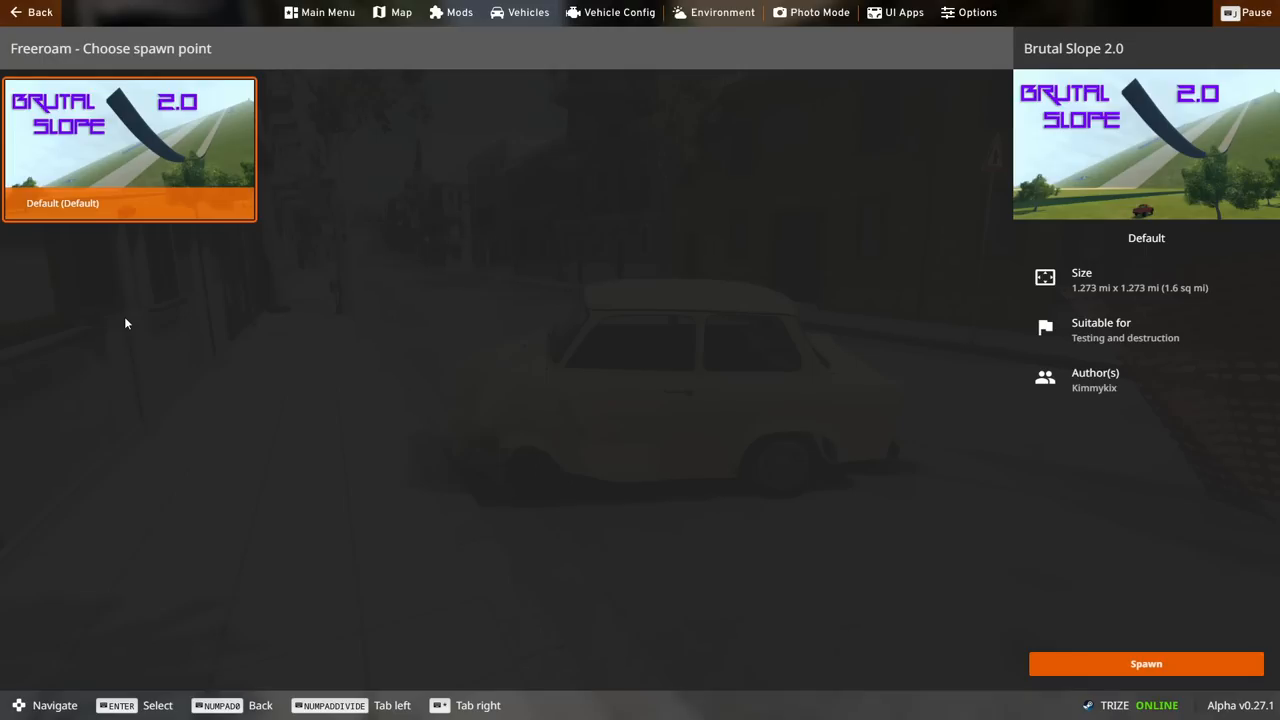
mouse_move(632, 434)
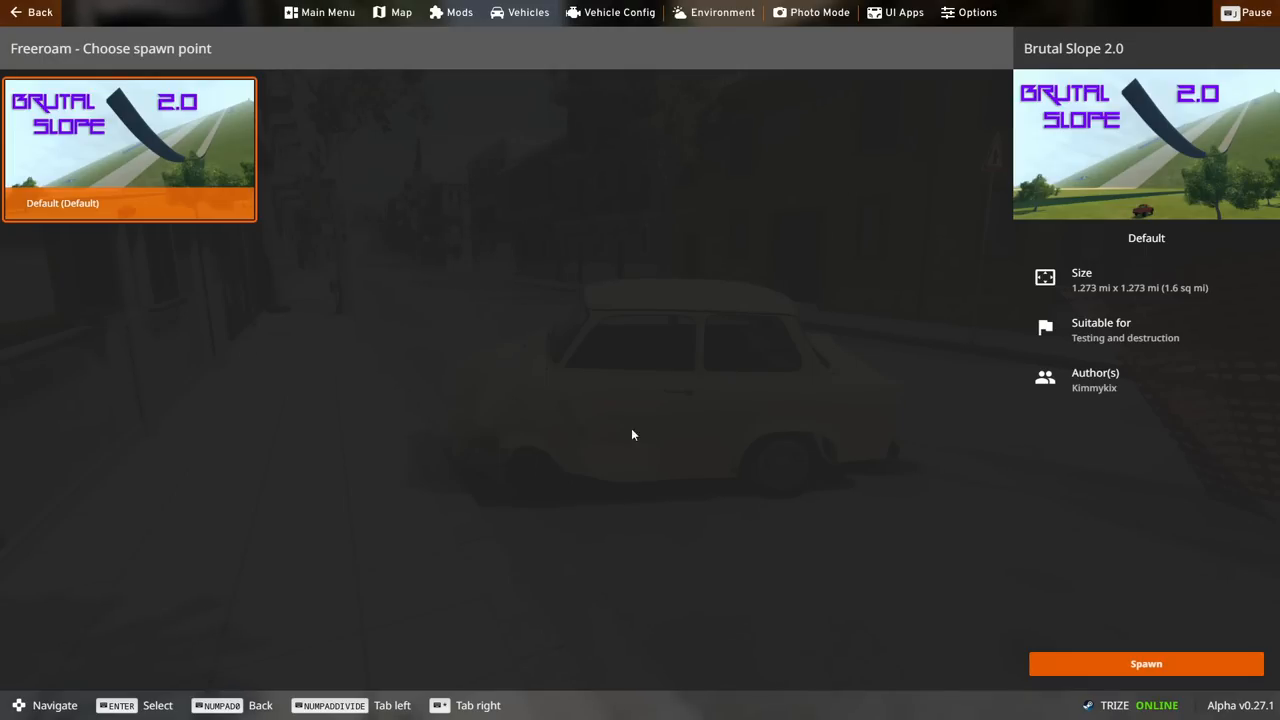
Spawn the car at the Default start point on Brutal Slope 2.0
left_click(1146, 664)
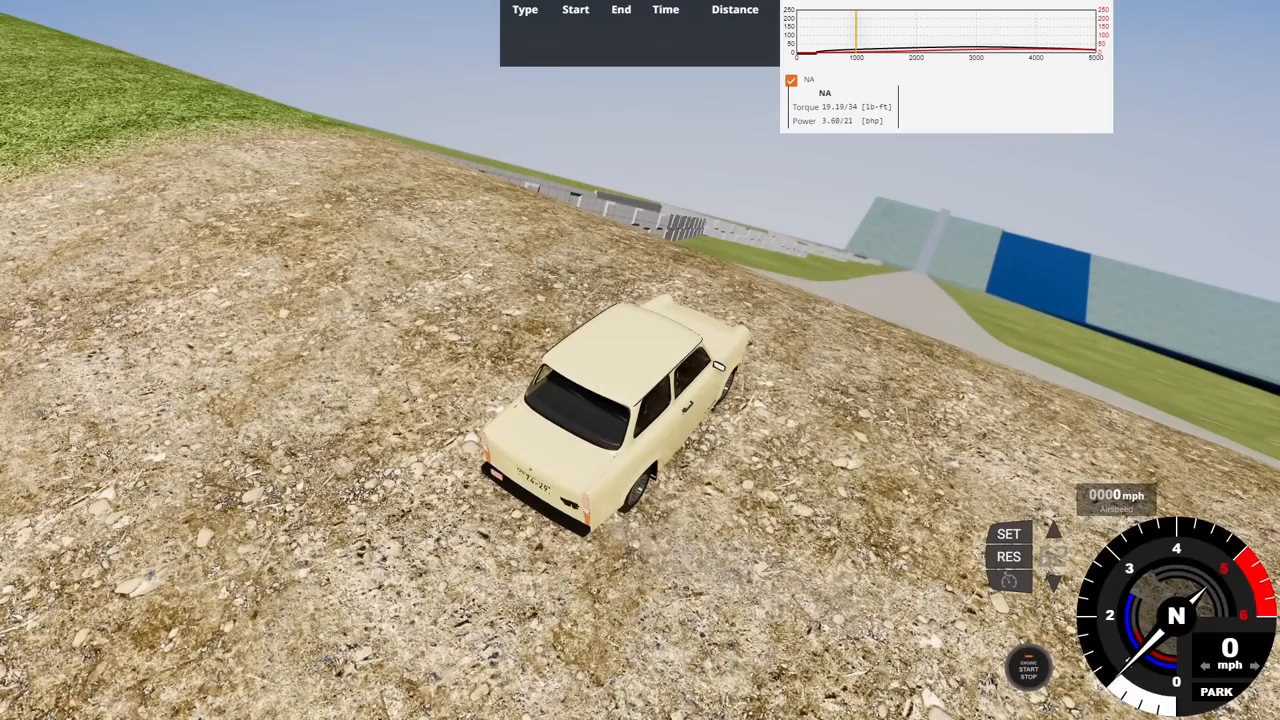